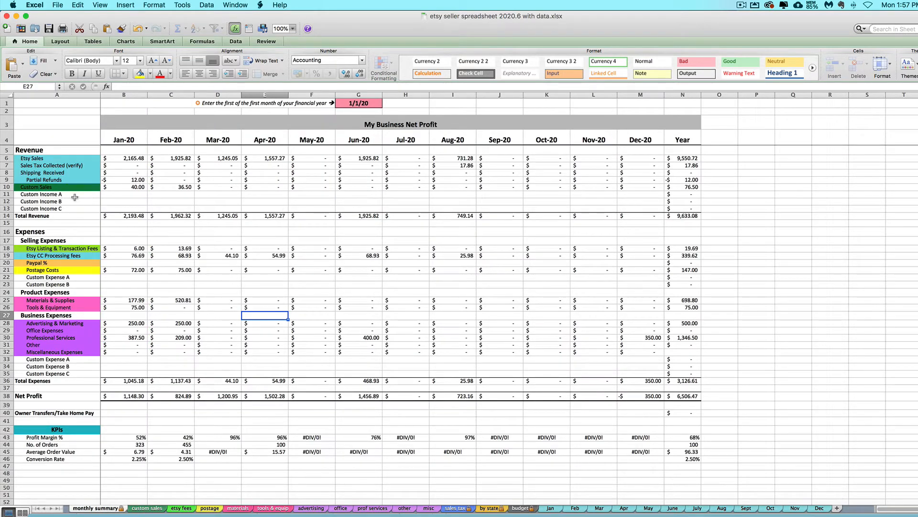
mouse_move(96, 211)
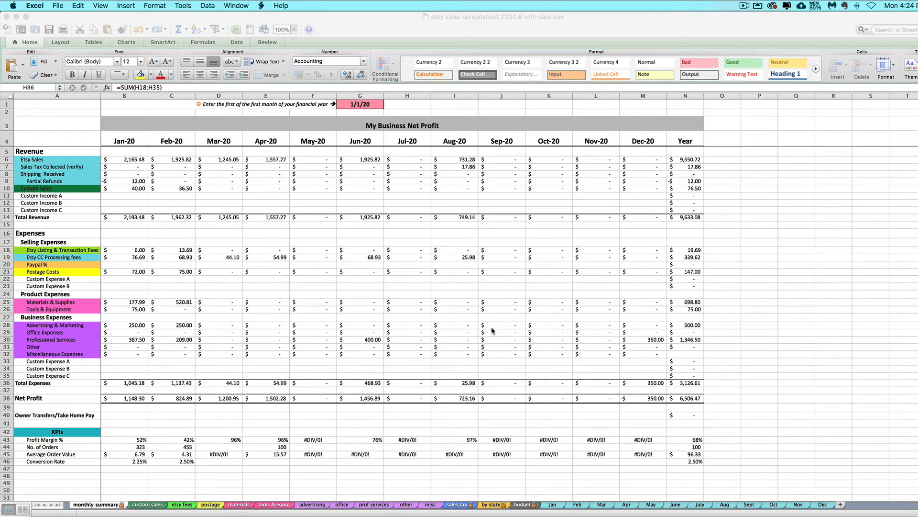
mouse_move(69, 196)
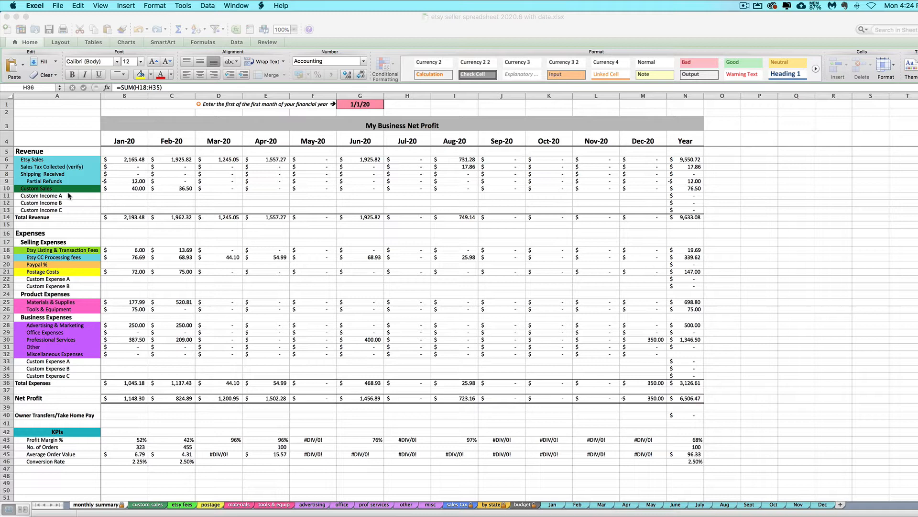
mouse_move(77, 203)
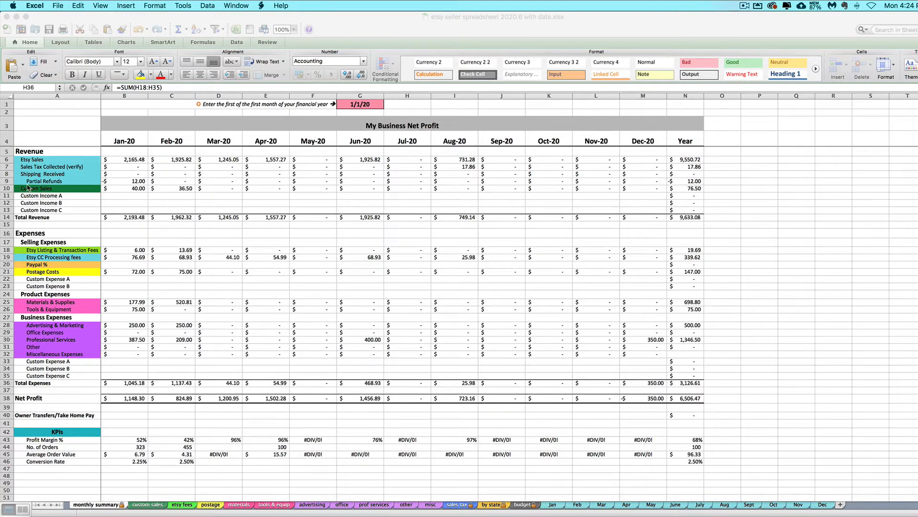
- Relabel the Custom Income A row in cell A11 as 'Shopify'
click(41, 188)
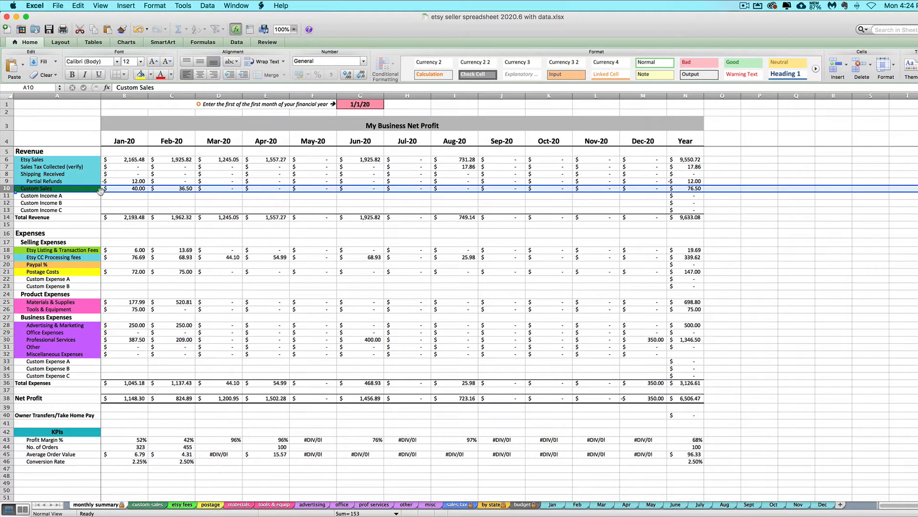
click(57, 196)
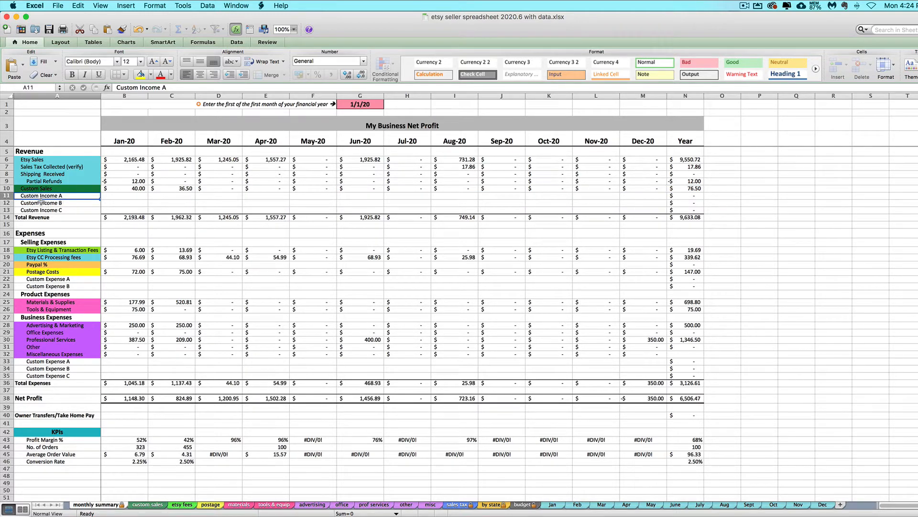
click(124, 202)
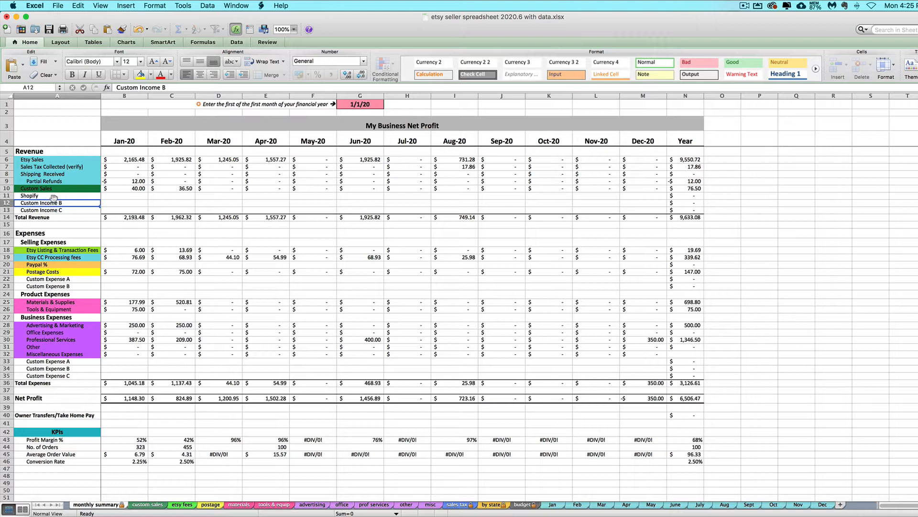
- Label rows A12 and A13 'Consignment' and 'Amazon Store', then show the custom sales sheet
click(328, 61)
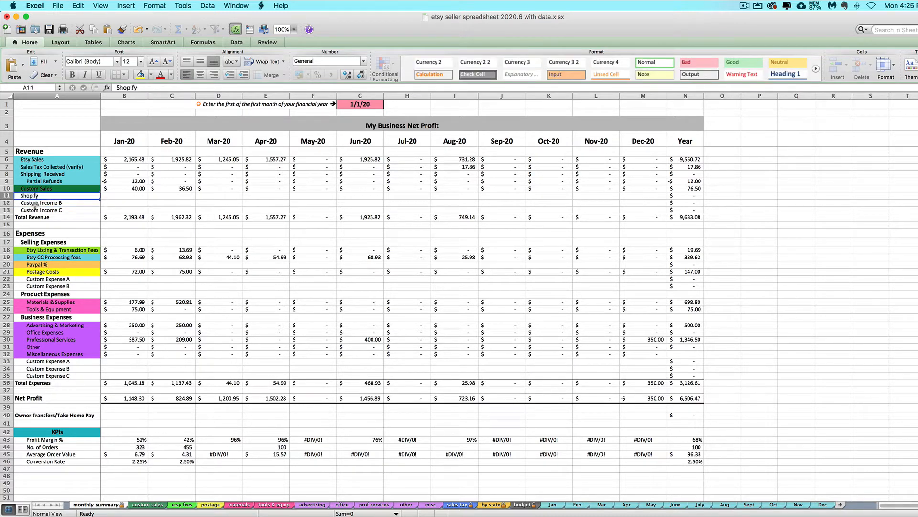
text(Con)
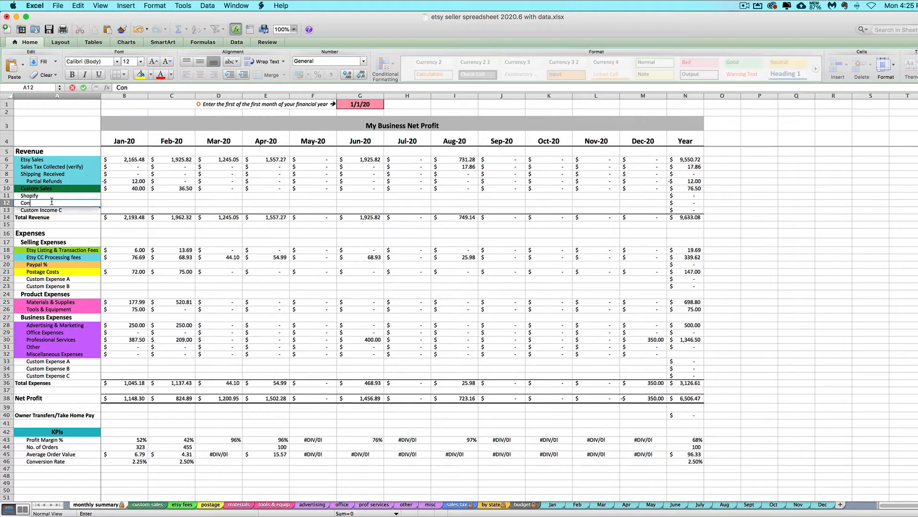
text(Consignment)
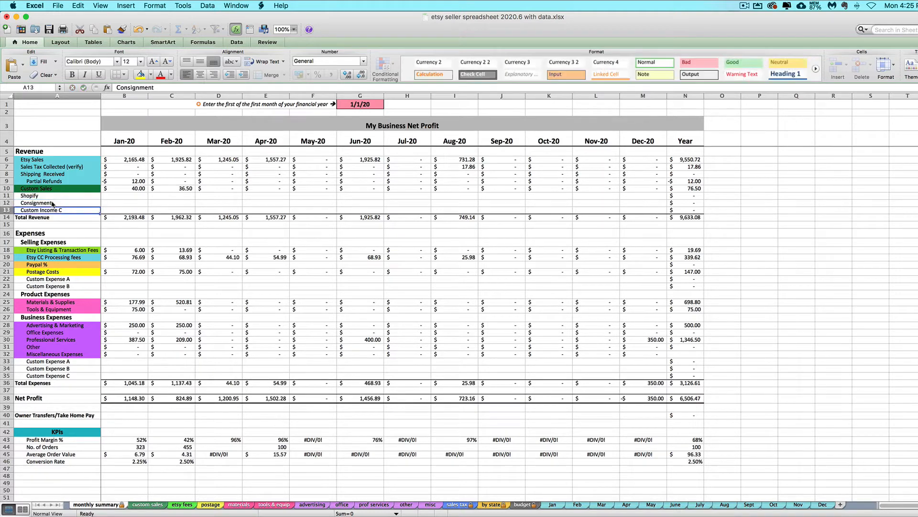
text(Amazon Store)
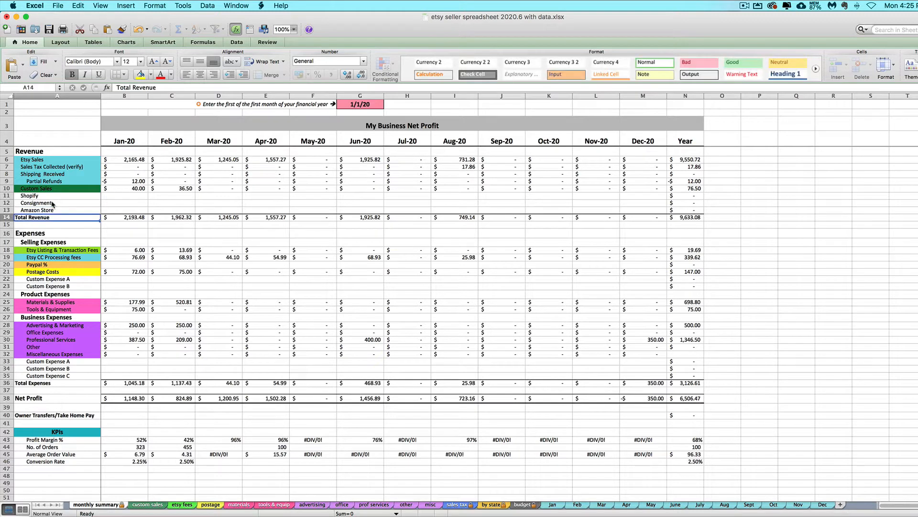
click(36, 188)
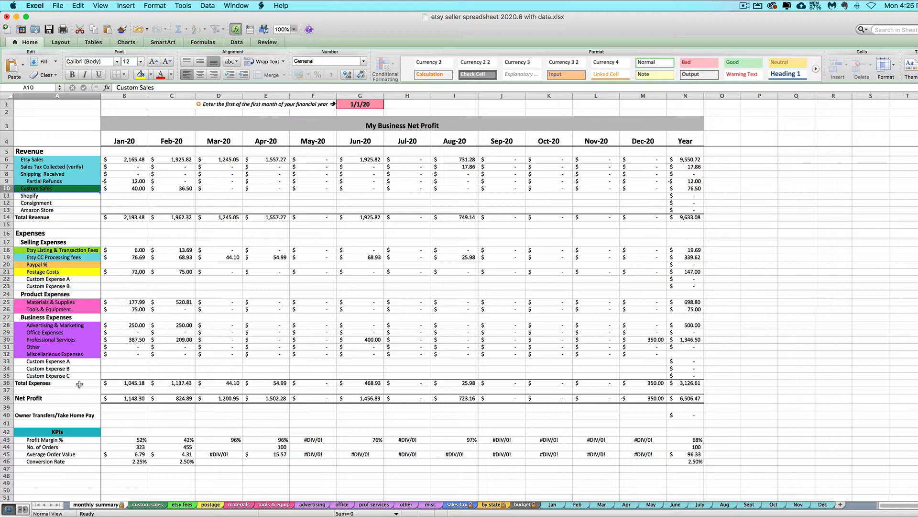
click(147, 504)
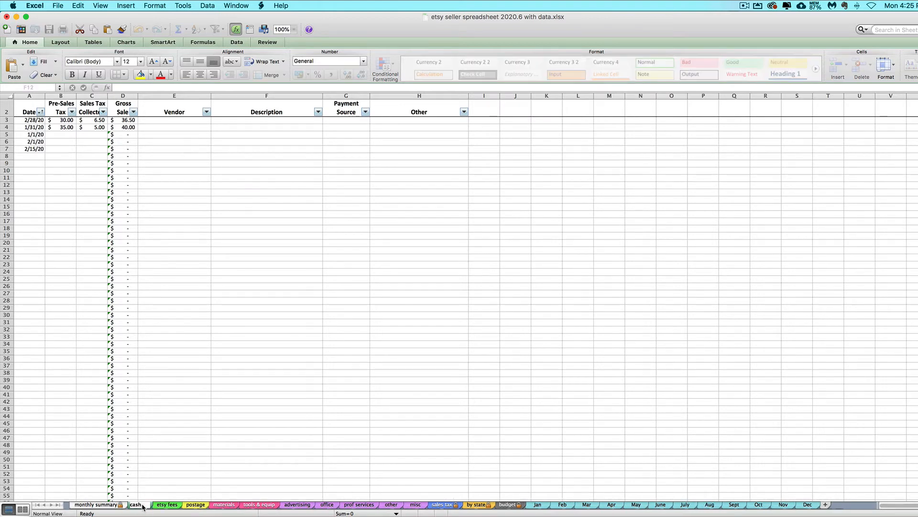
- Rename the custom sales sheet tab to 'cash or checks'
double_click(136, 504)
text( or checks)
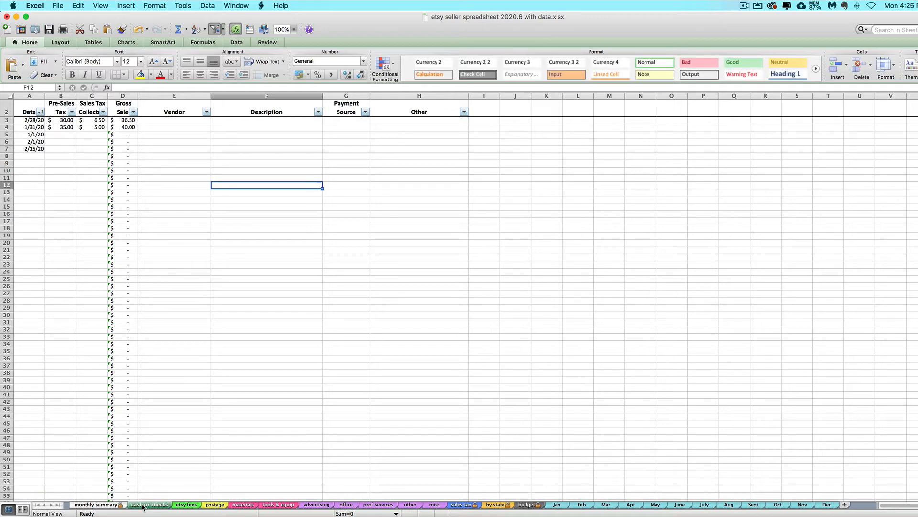
right_click(150, 504)
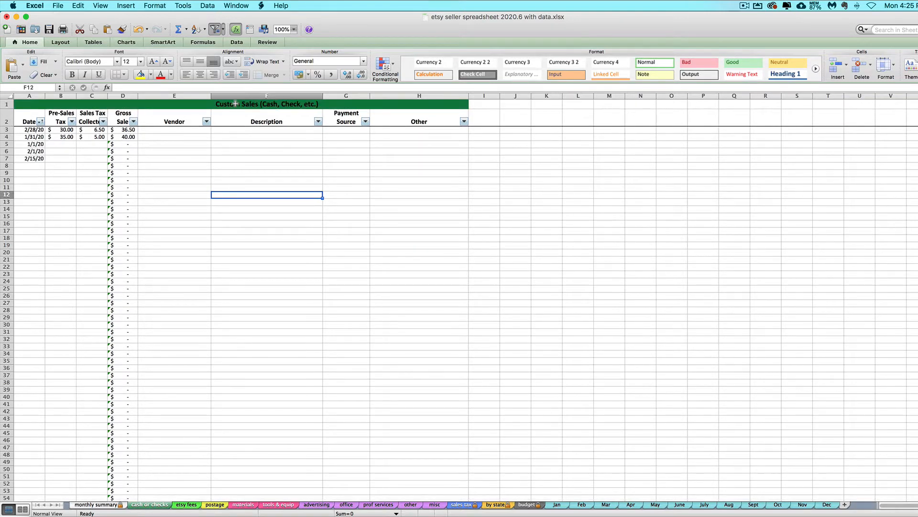
click(266, 104)
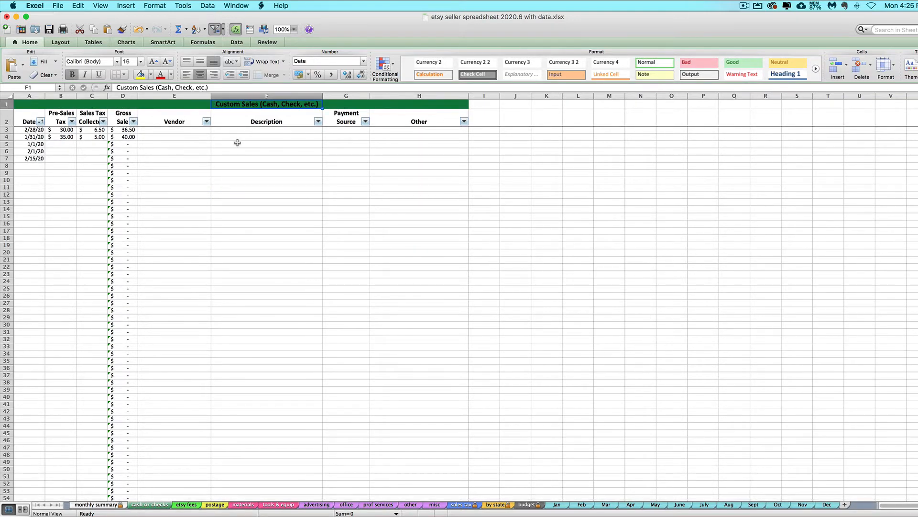
- Change the monthly summary's Custom Sales label in A10 to 'Cash or Check Sales'
click(97, 504)
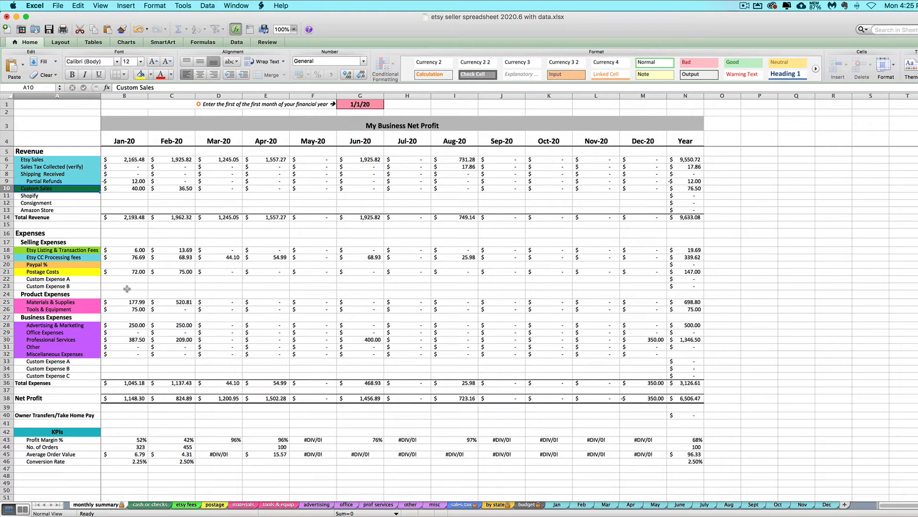
text(Cash or Check)
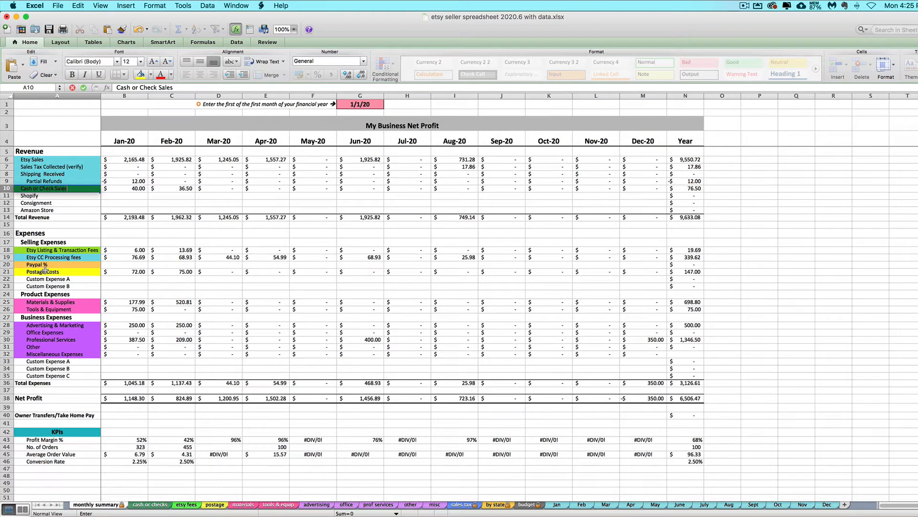
click(150, 504)
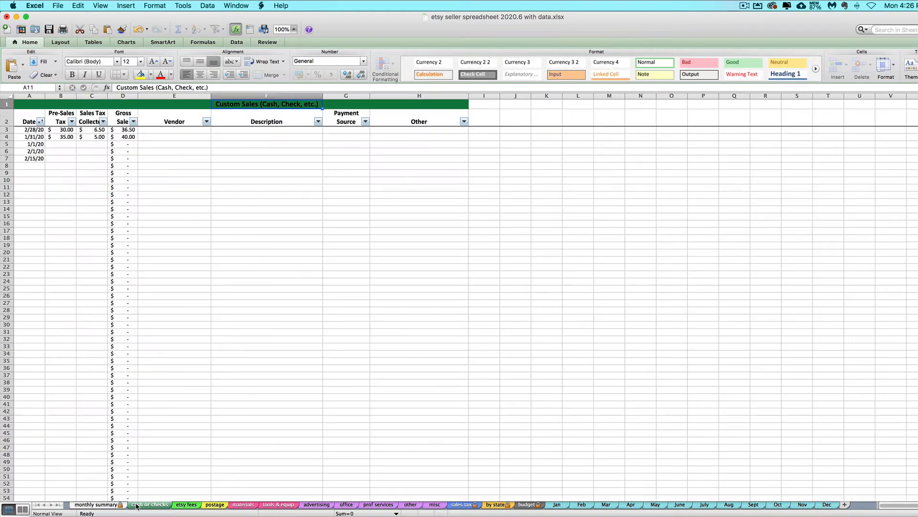
click(95, 504)
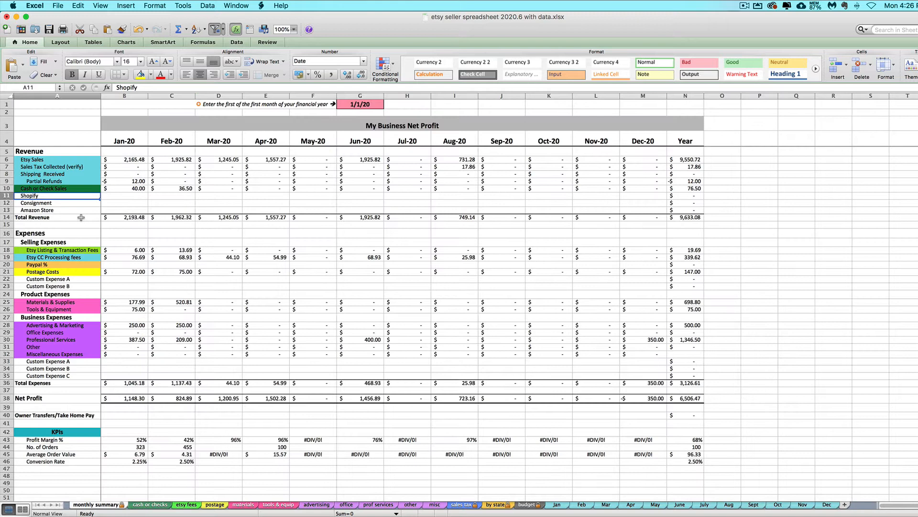
click(44, 188)
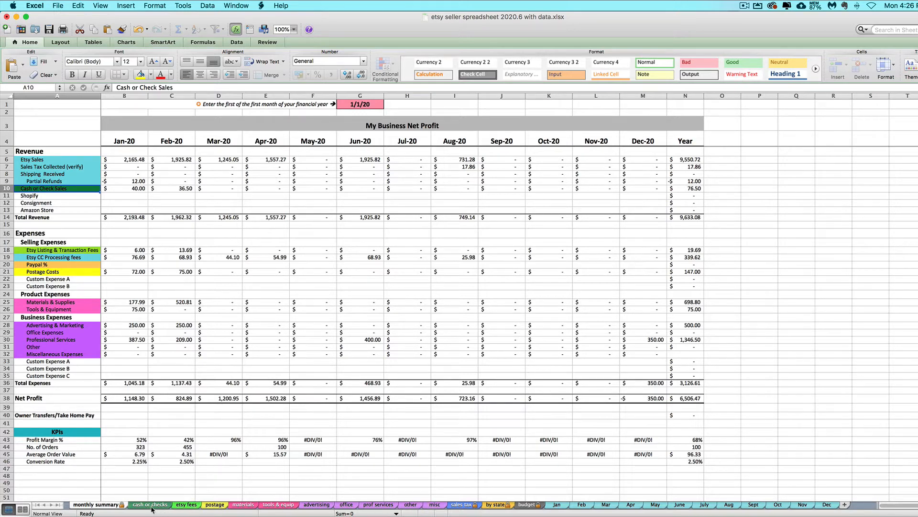
- Locate the 3/31/20 sale's pre-sales and sales tax cells on cash or checks
click(149, 504)
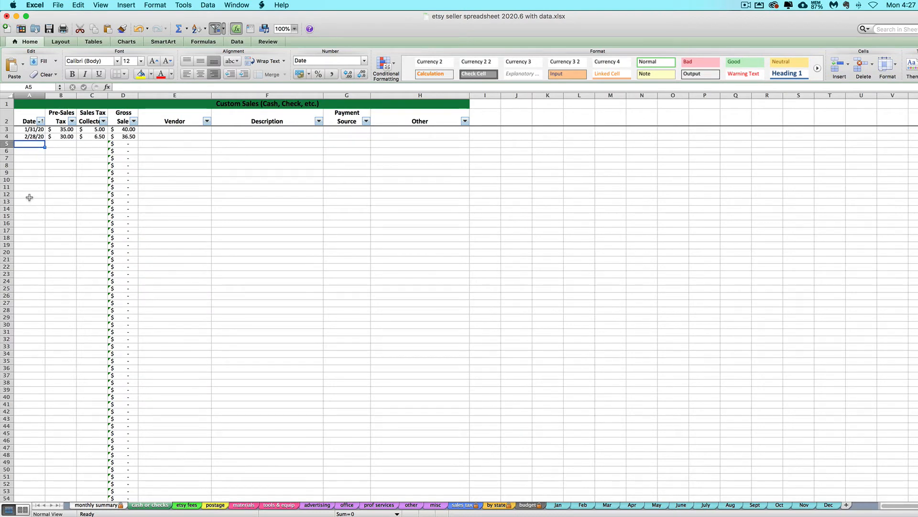
text(3/31/20)
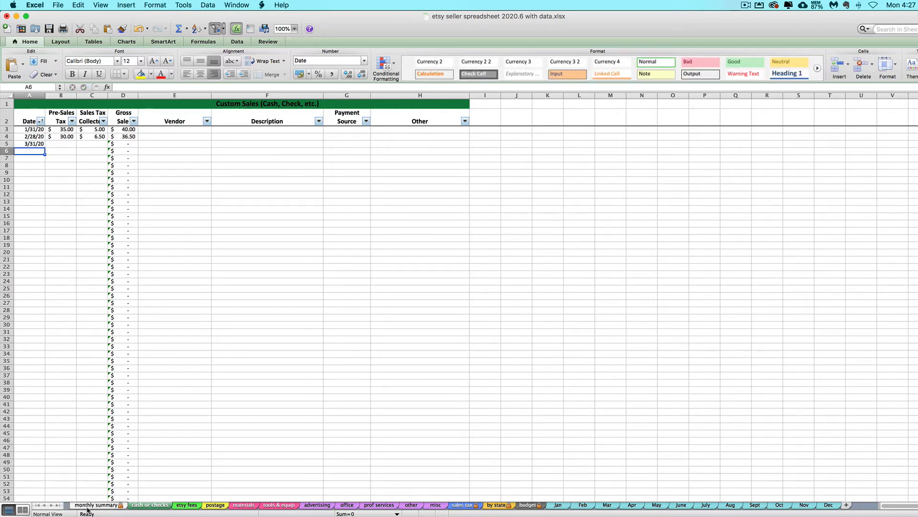
click(98, 505)
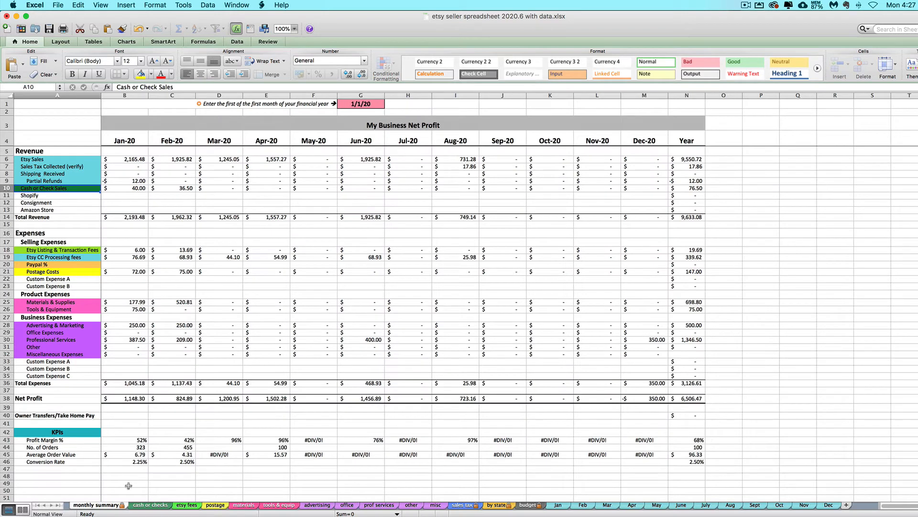
click(149, 505)
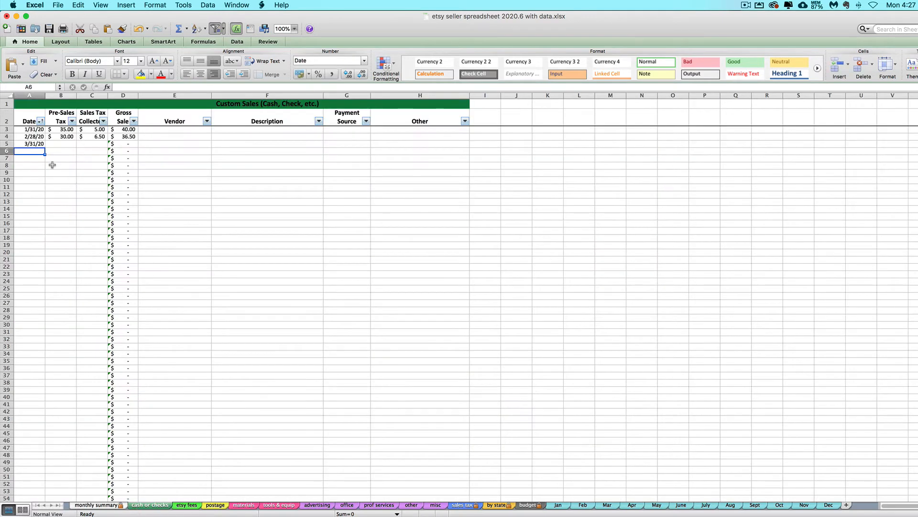
click(61, 143)
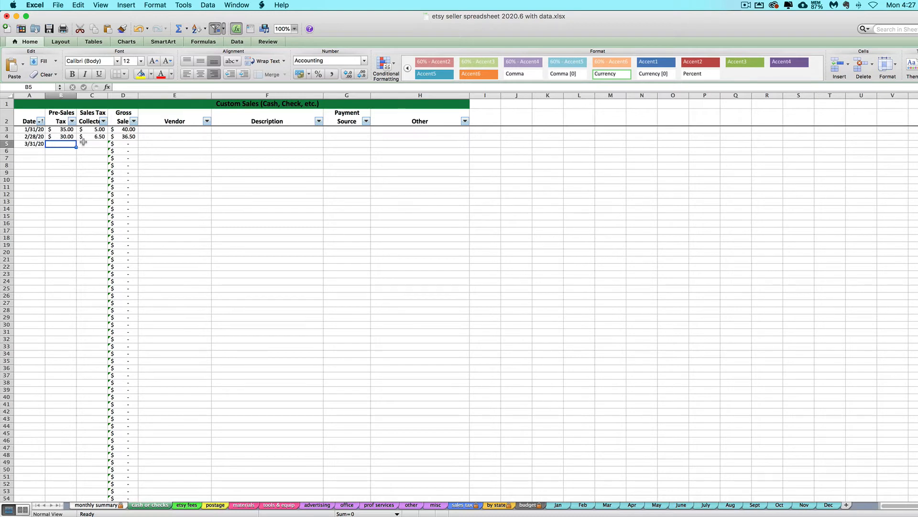
click(91, 144)
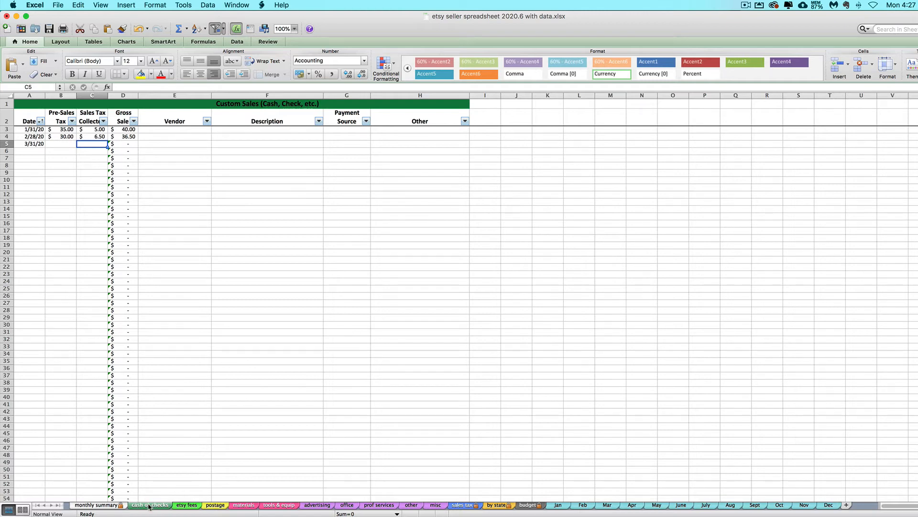
mouse_move(146, 406)
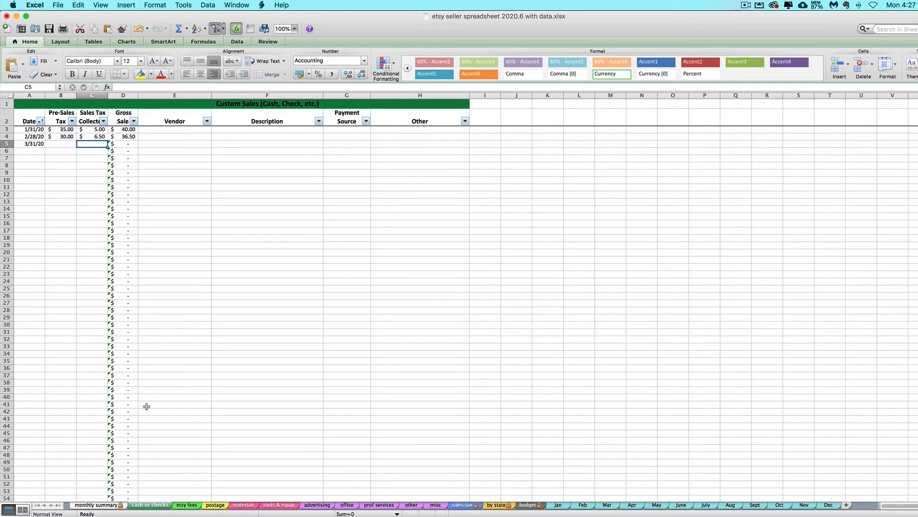
mouse_move(128, 160)
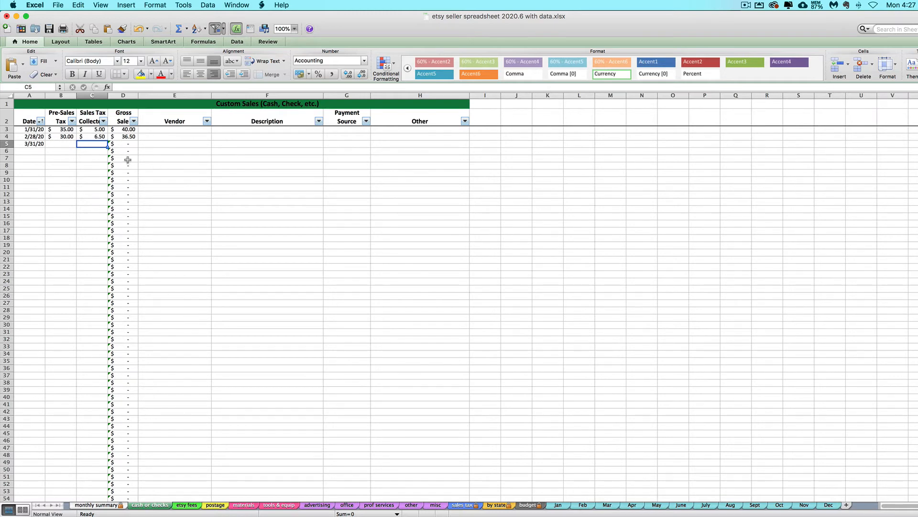
- Enter 60 pre-sales and 7.00 sales tax for 3/31/20, confirming 67.00 gross
click(60, 144)
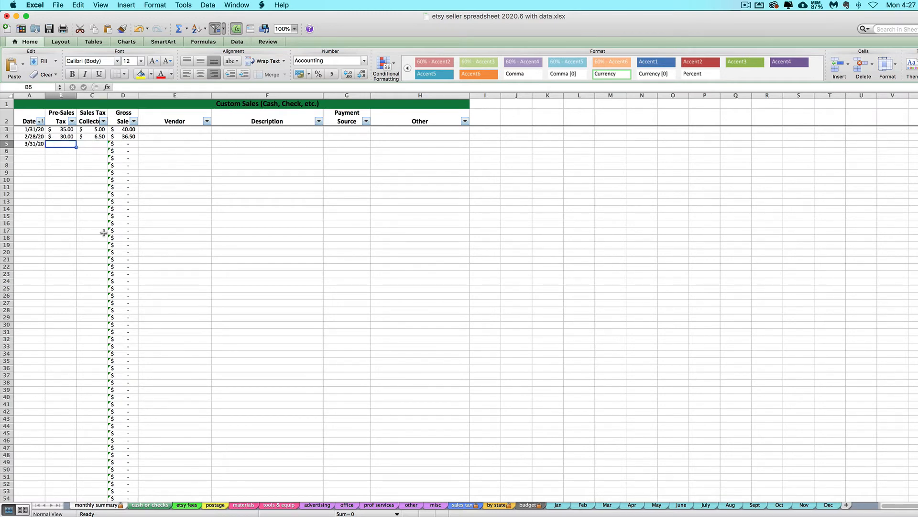
mouse_move(66, 226)
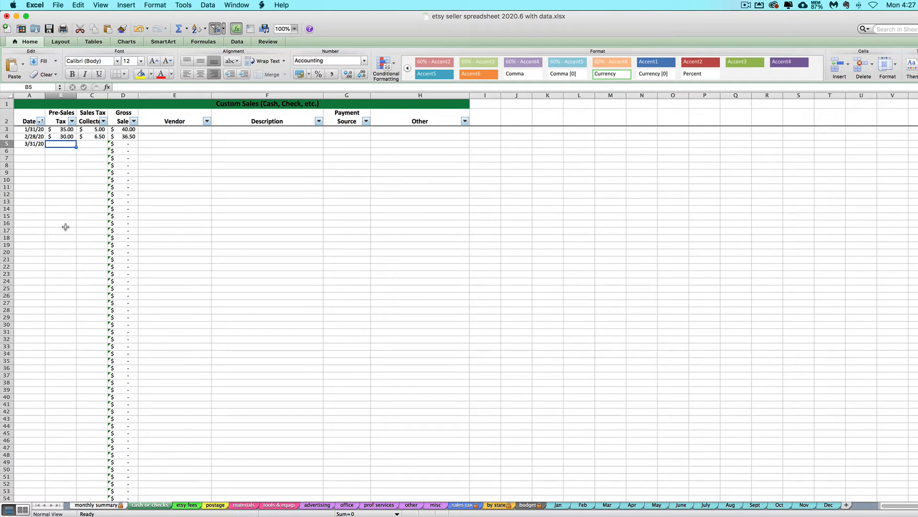
text(60.00)
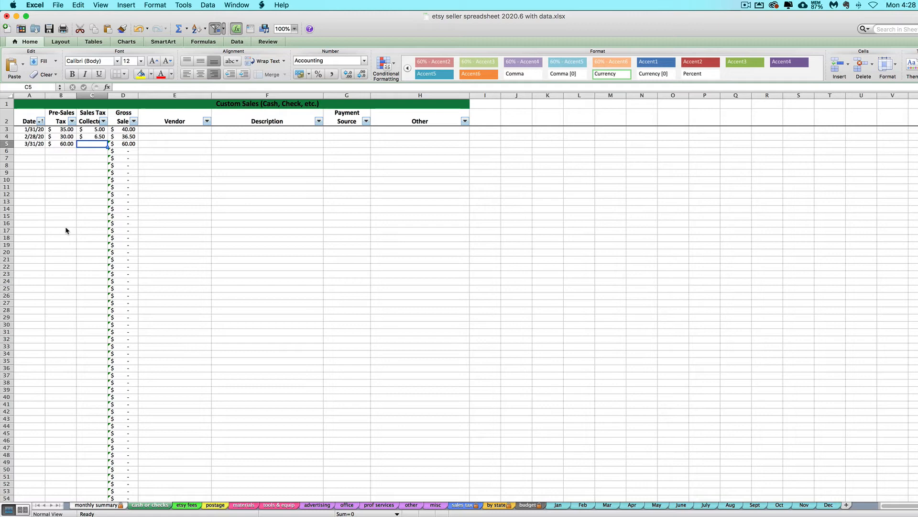
text(7.00)
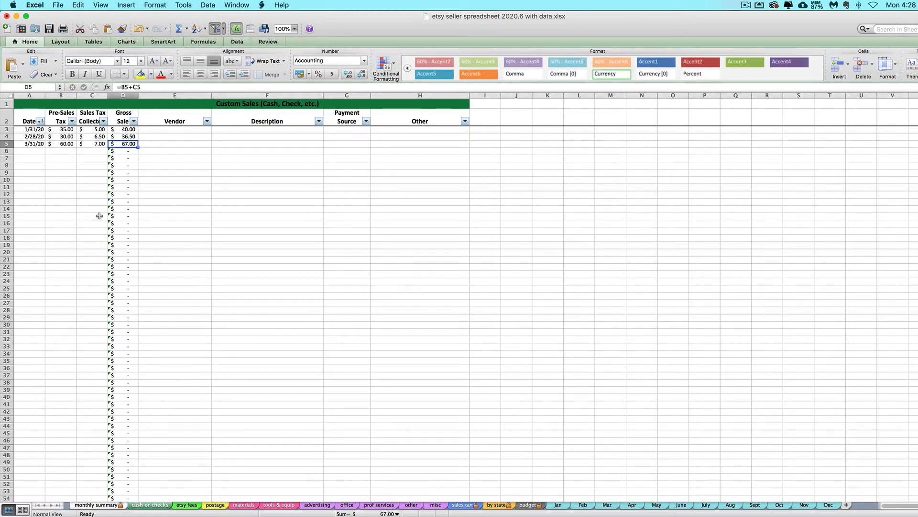
click(61, 143)
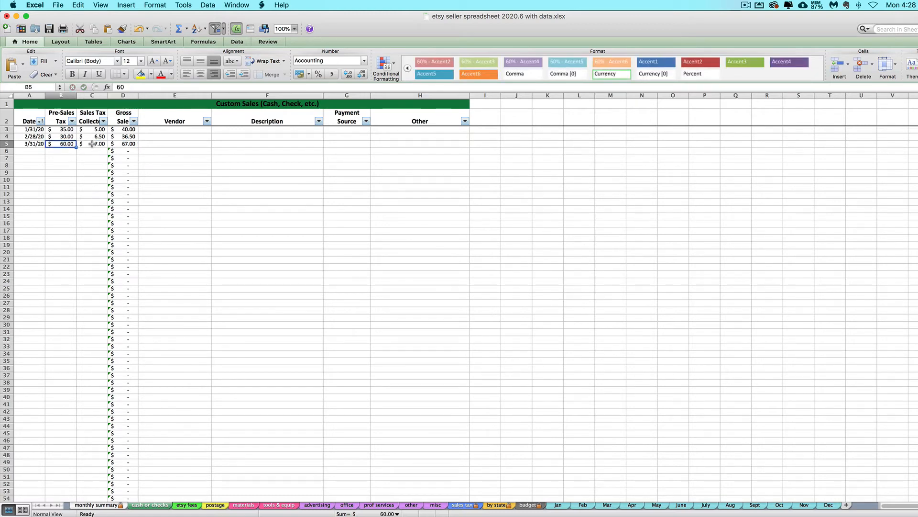
click(92, 143)
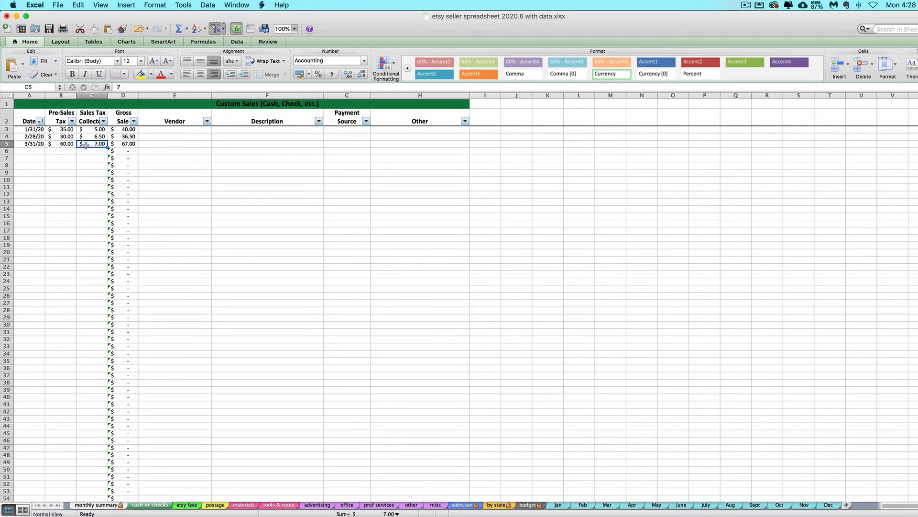
click(123, 143)
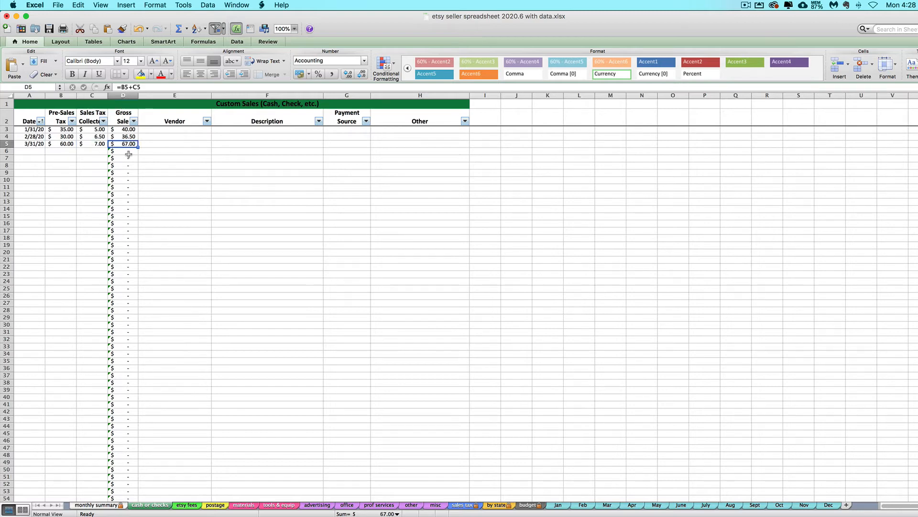
mouse_move(124, 213)
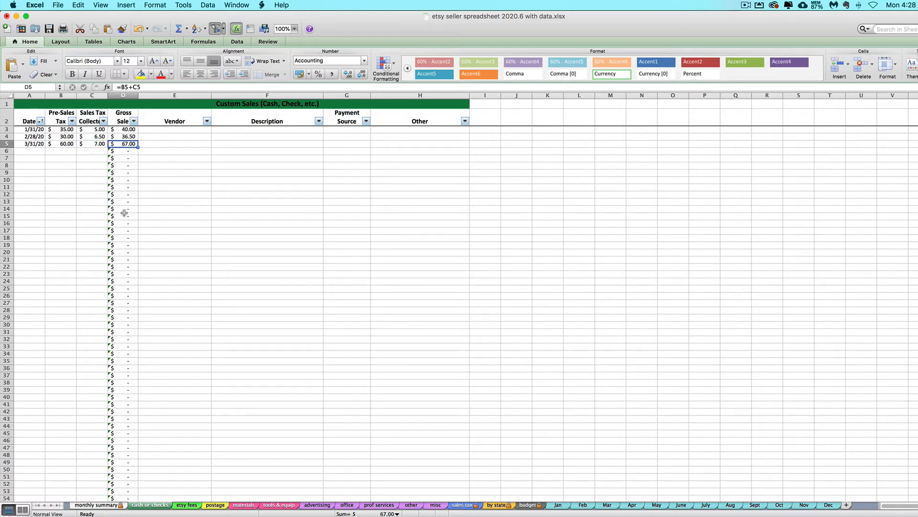
click(98, 505)
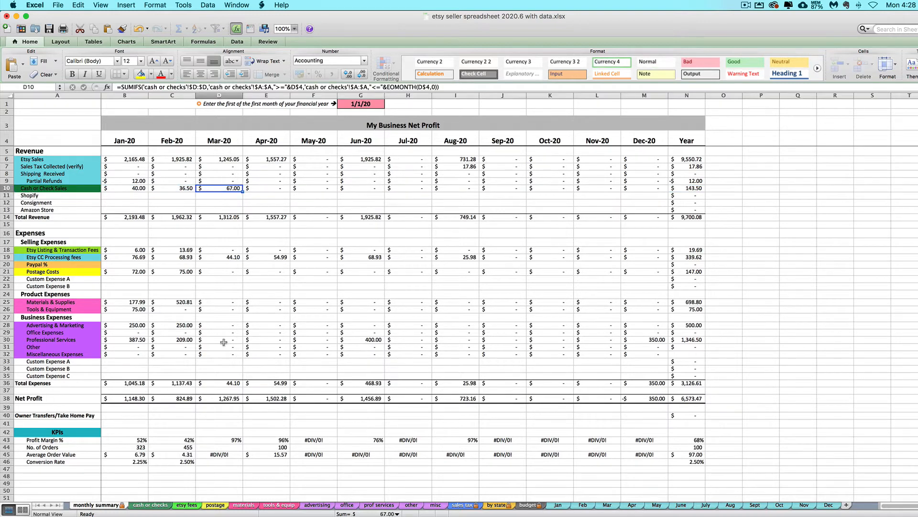
mouse_move(206, 200)
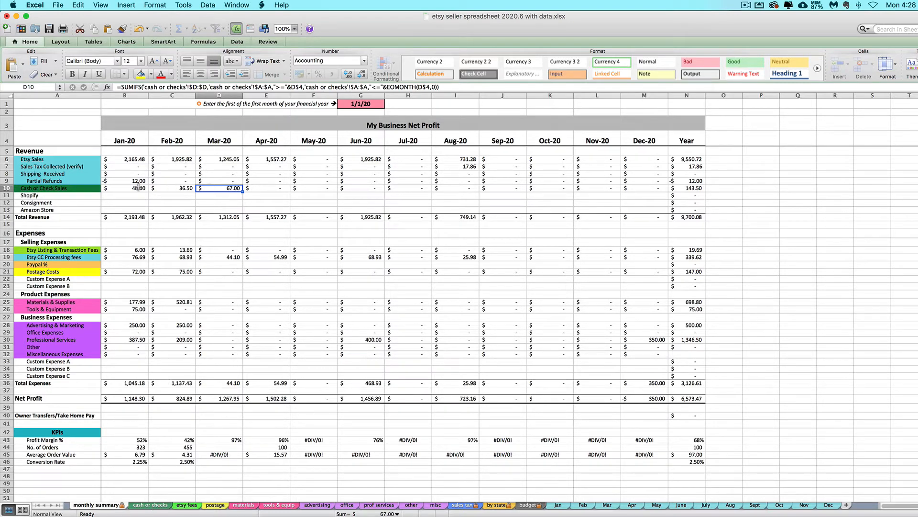
mouse_move(273, 177)
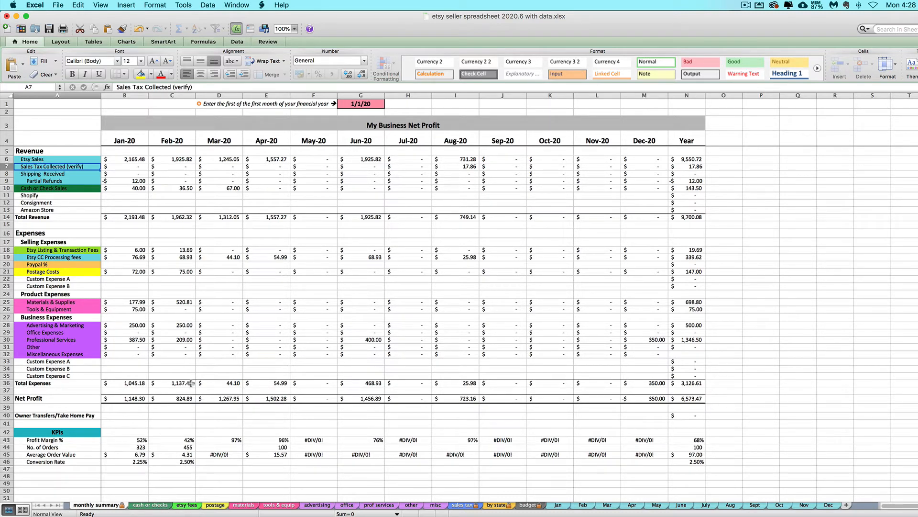
- Return to the cash or checks sheet after checking Mar-20's 67.00 cash sales
click(149, 505)
text(3)
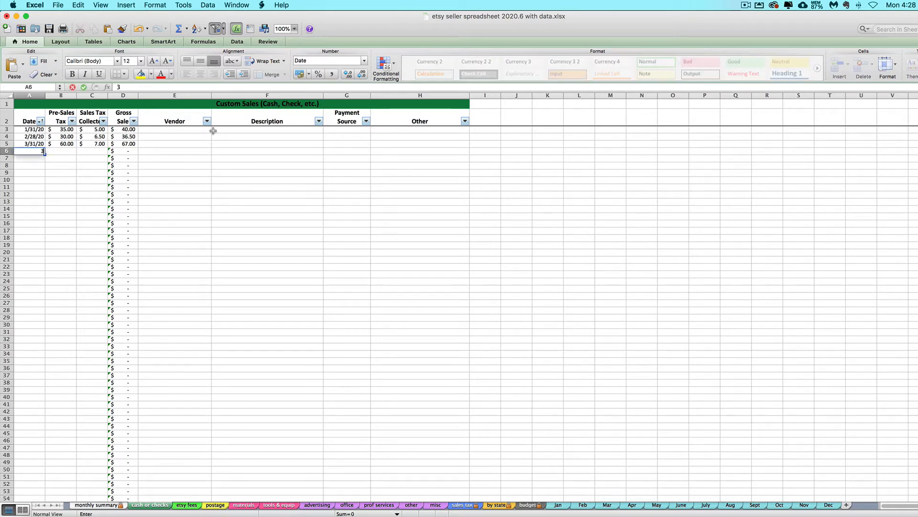
- Log a 4/1/20 cash sale of 50 and confirm April's summary shows 50.00
text(4/1/20)
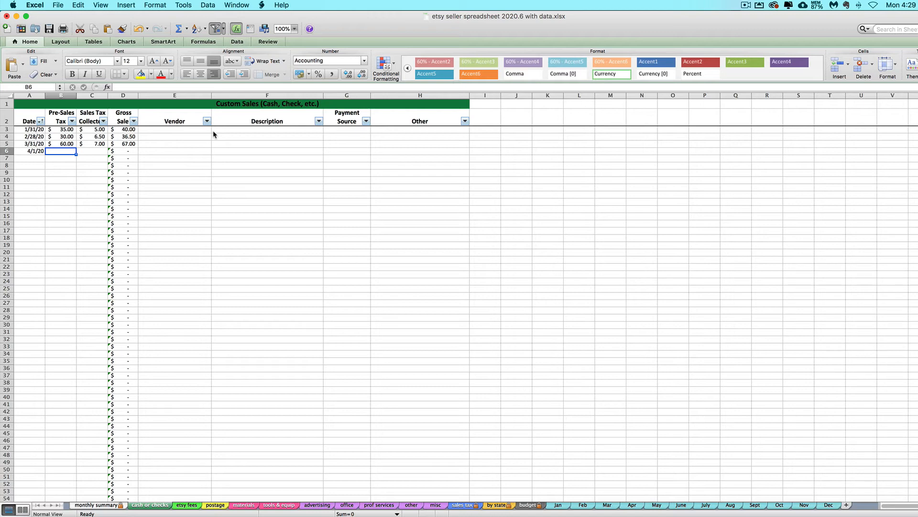
text(50.00)
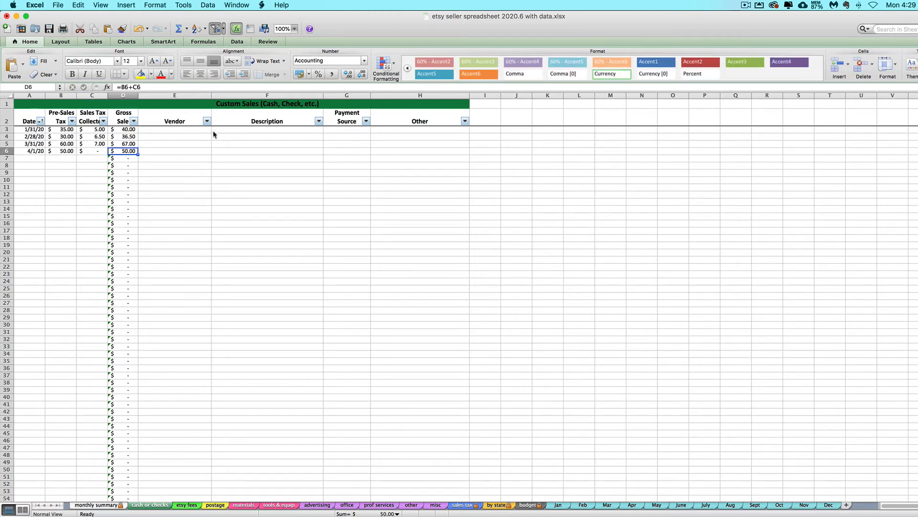
click(92, 151)
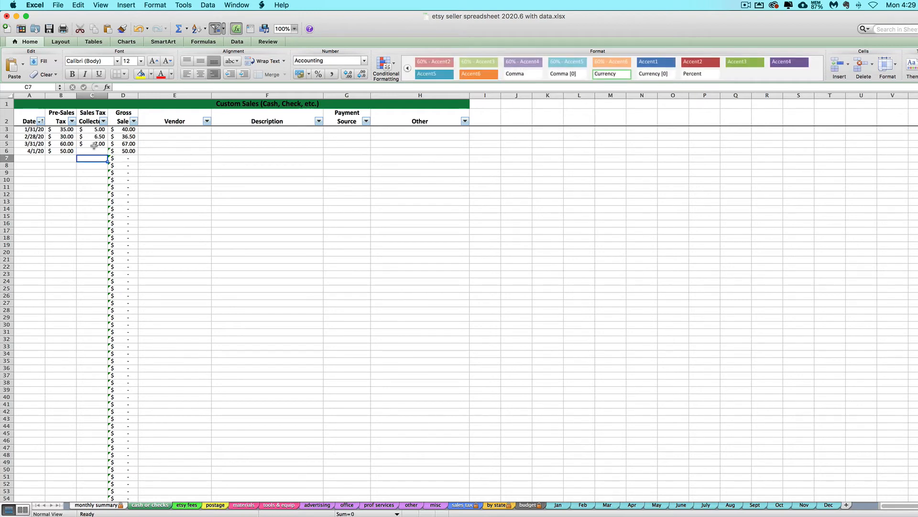
click(96, 505)
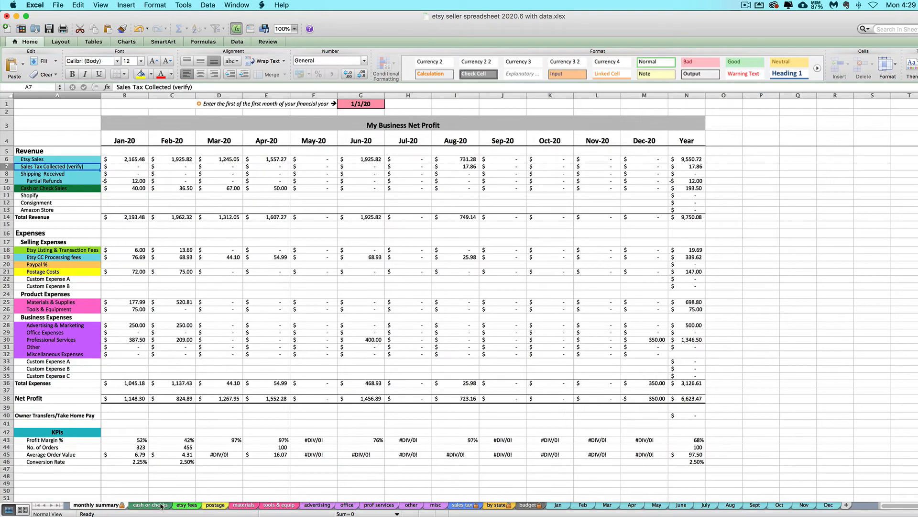
click(150, 504)
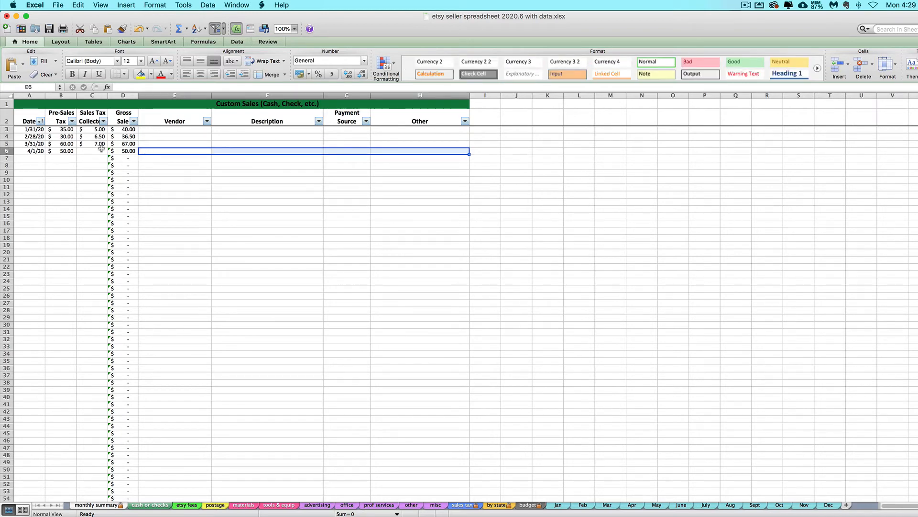
- Enter 'craft show ABC' as the 4/1/20 sale's vendor, leaving other fields blank
click(28, 150)
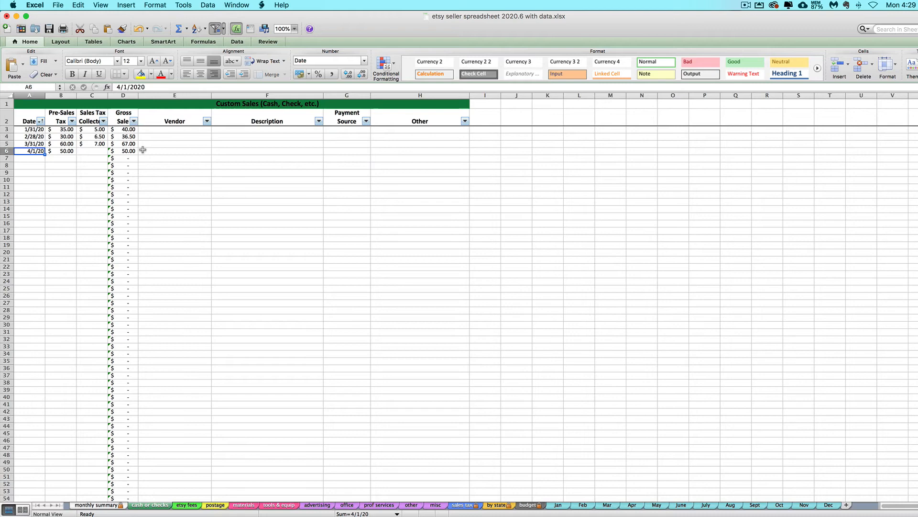
text(craft show ABC)
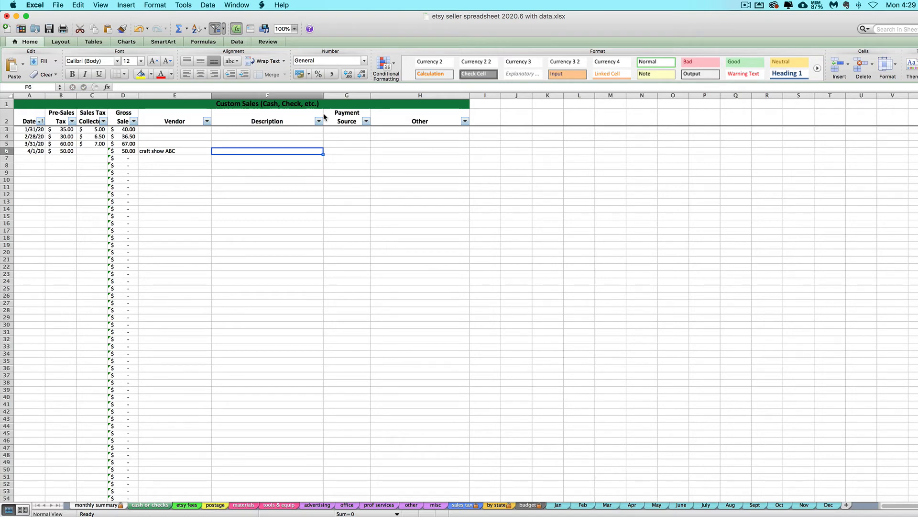
mouse_move(330, 144)
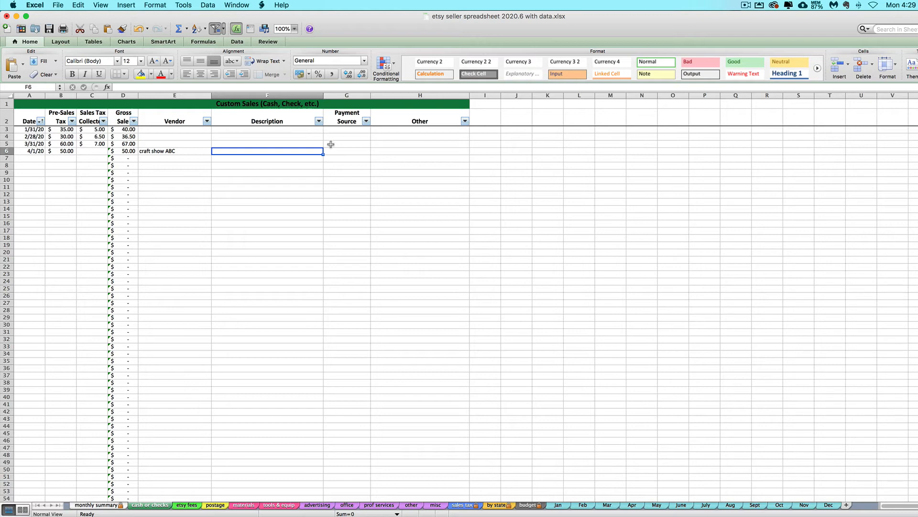
click(347, 150)
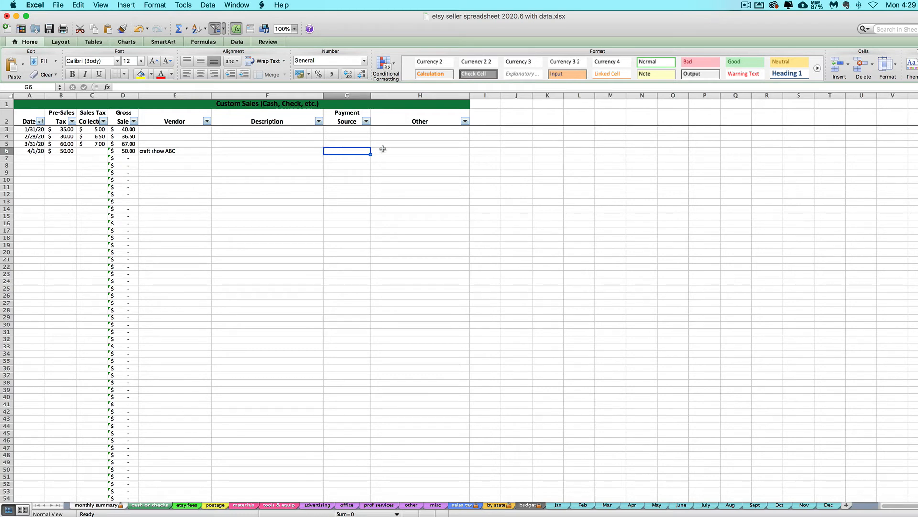
click(420, 150)
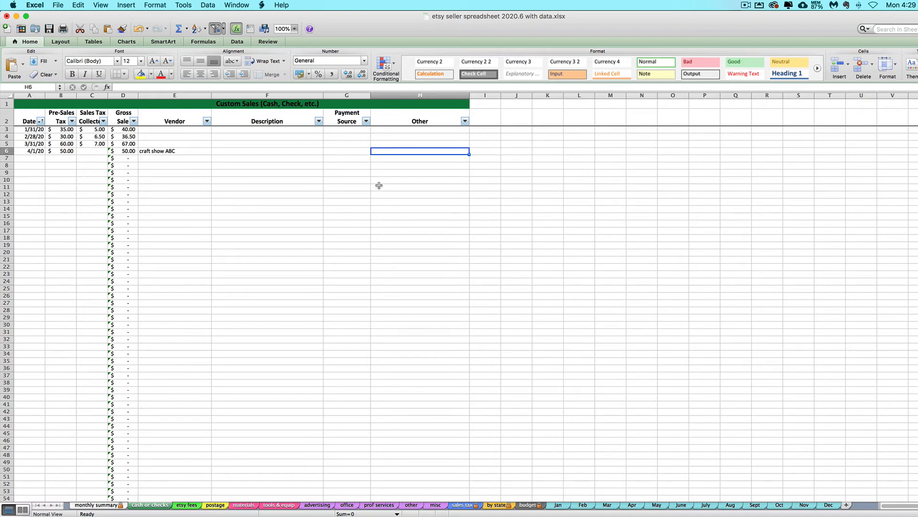
mouse_move(355, 212)
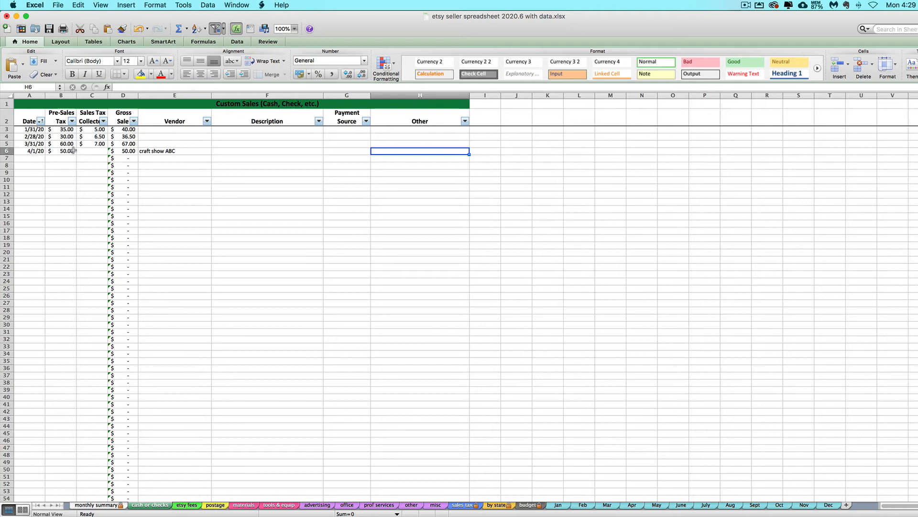
drag(61, 129, 61, 187)
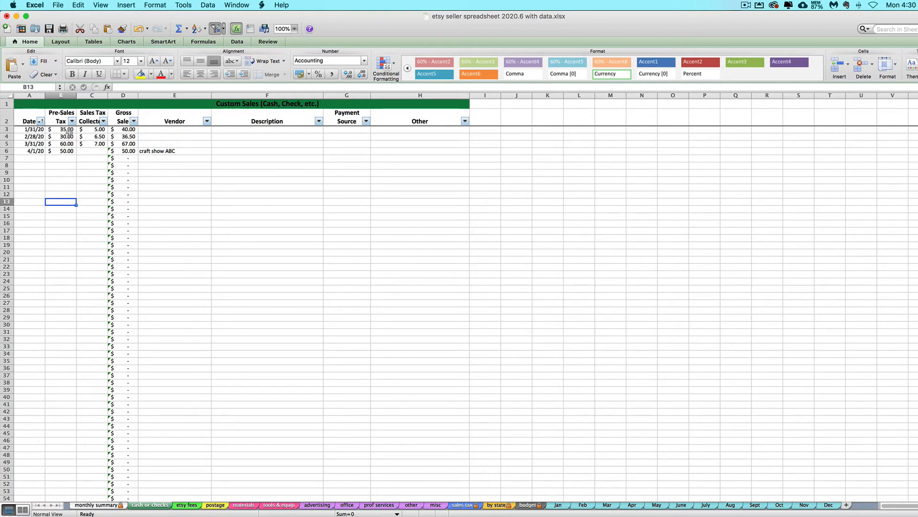
- Select the sales table cells to recheck the 4/1/20 $50.00 pre-sales entry
drag(60, 128, 72, 368)
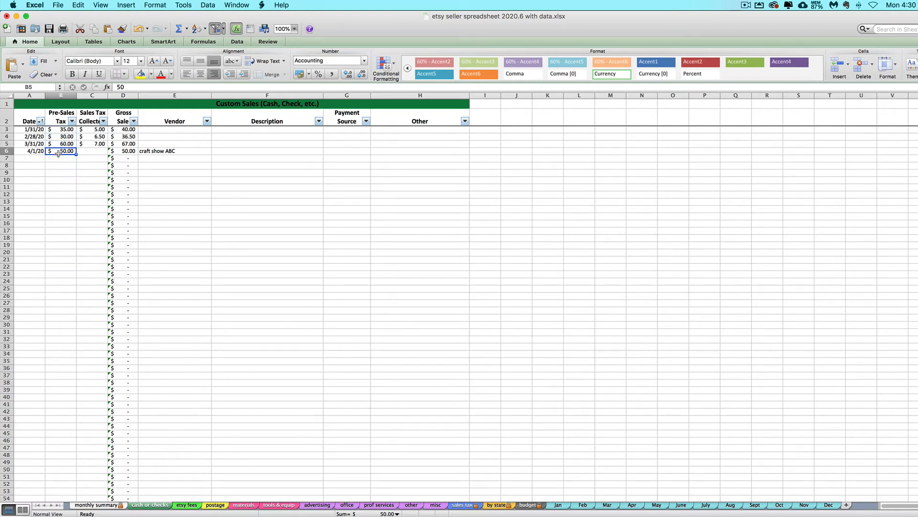
drag(60, 151, 60, 281)
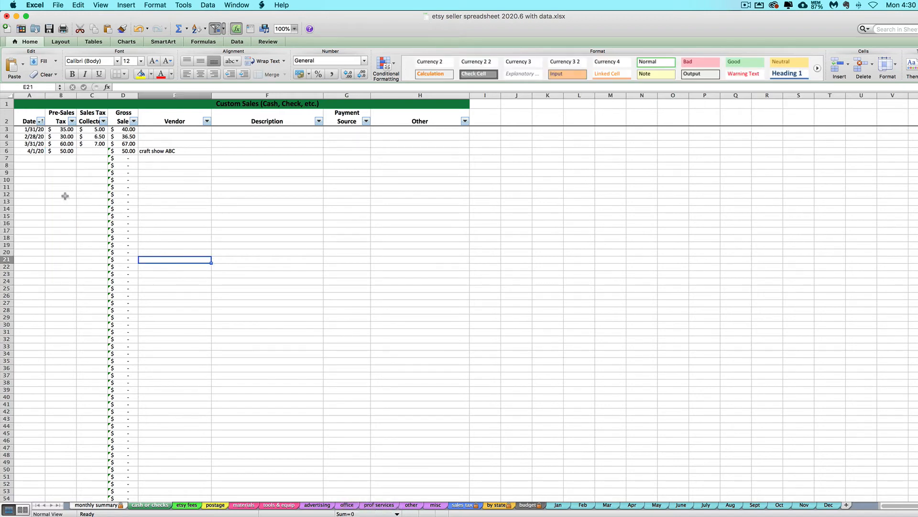
mouse_move(178, 189)
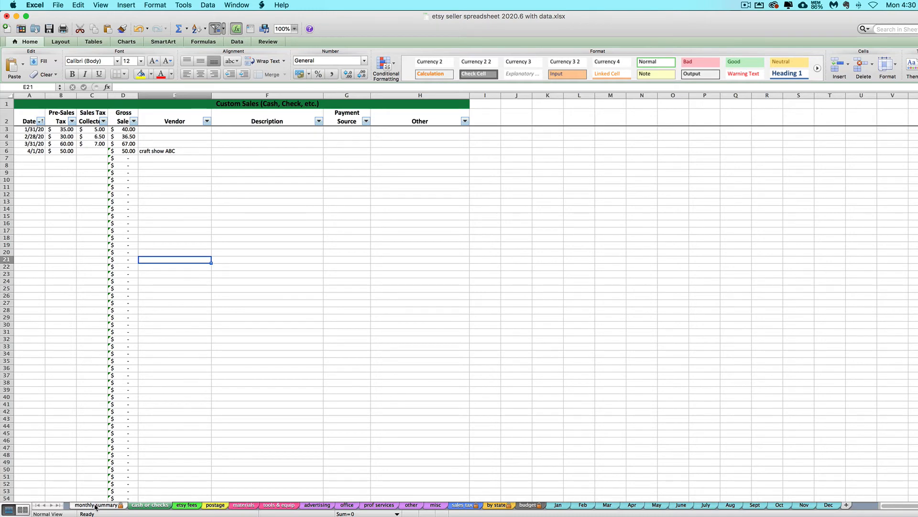
- Compare the monthly summary with cash or checks, confirming April cash sales of 50.00
click(97, 506)
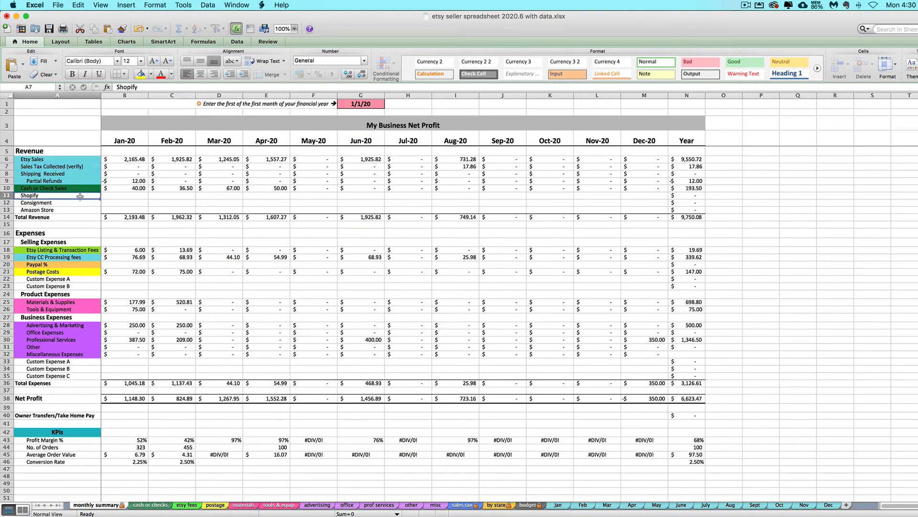
click(150, 505)
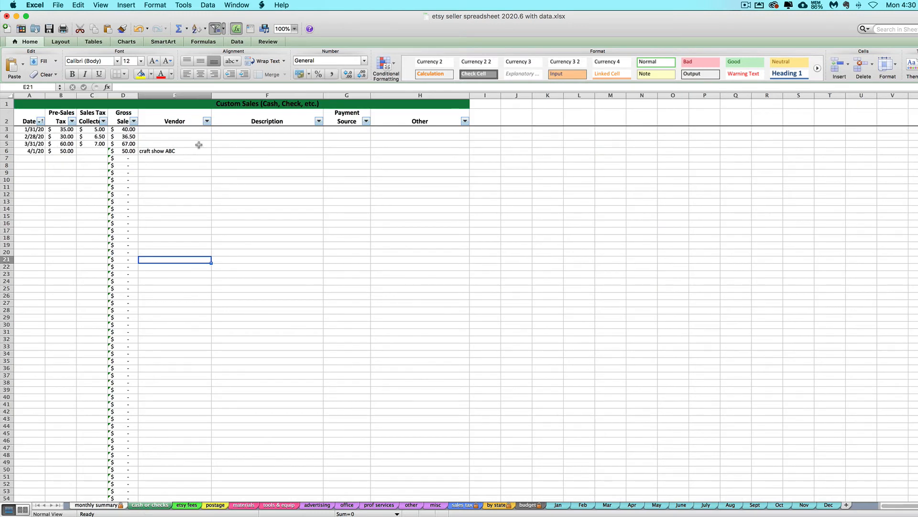
mouse_move(261, 200)
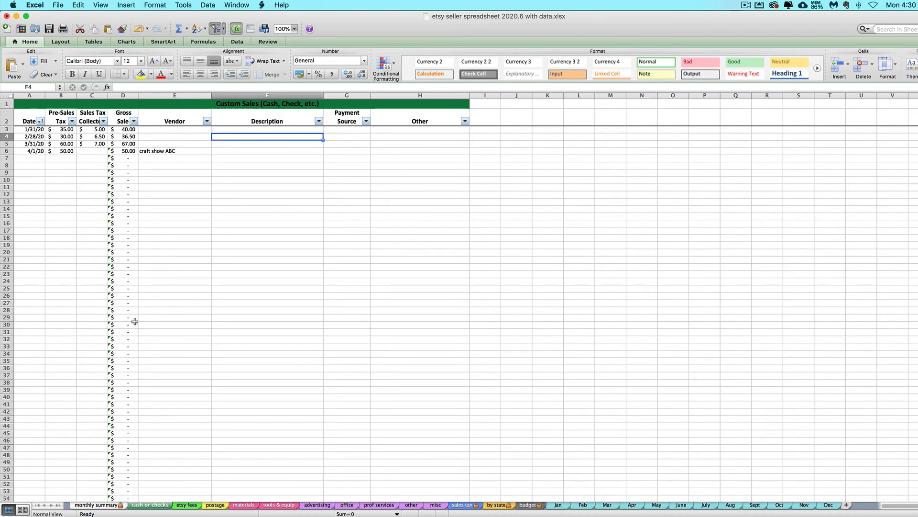
click(99, 505)
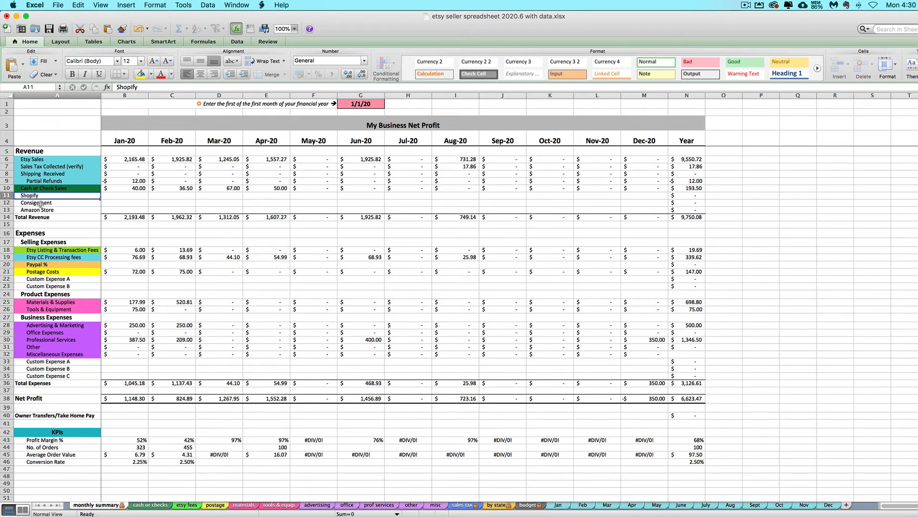
click(36, 202)
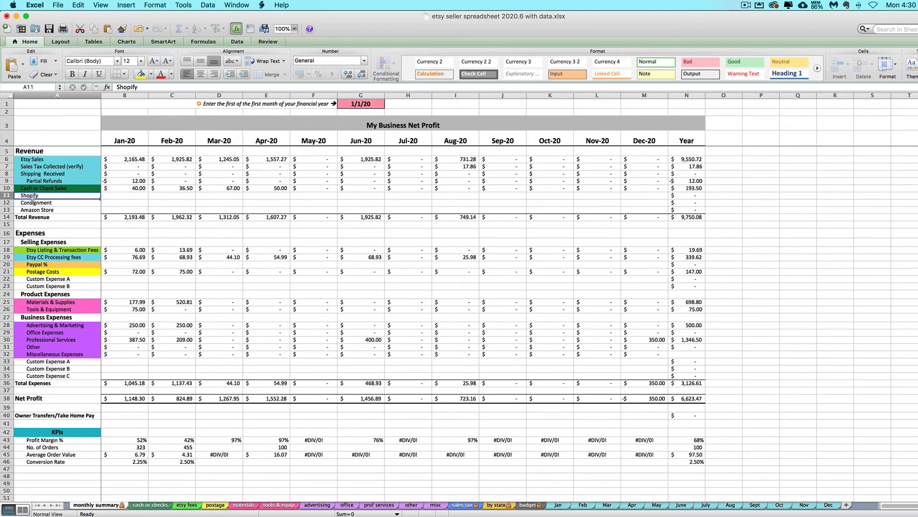
- Enter Shopify revenue of 250.00 for Jan-20, 350.00 for Feb-20 and 450 for Mar-20
click(124, 195)
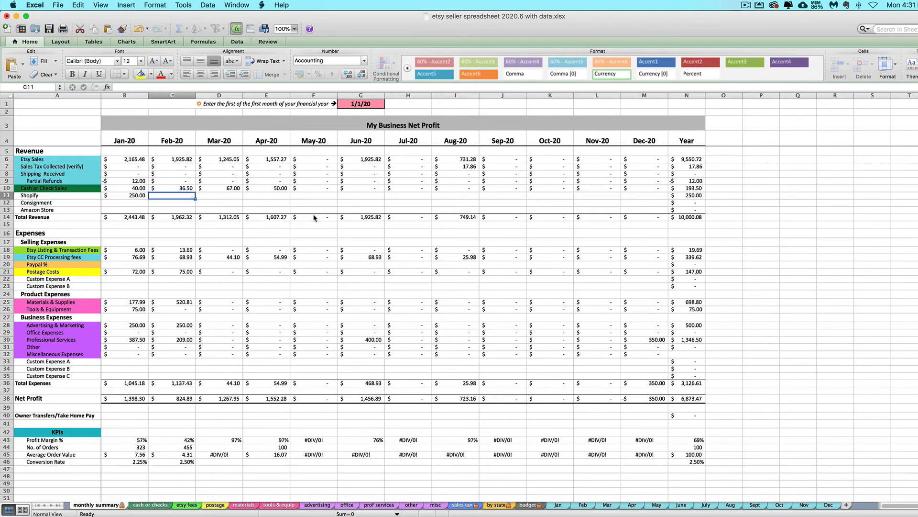
text(350.00)
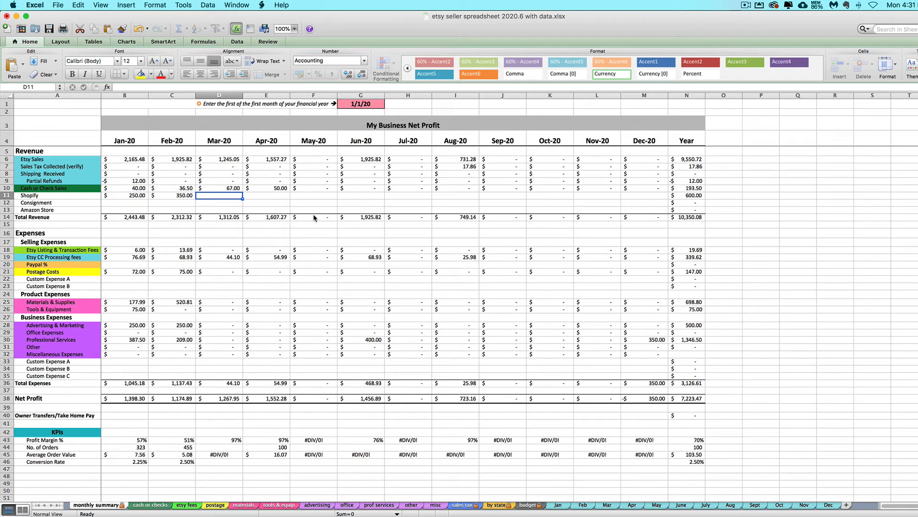
click(150, 505)
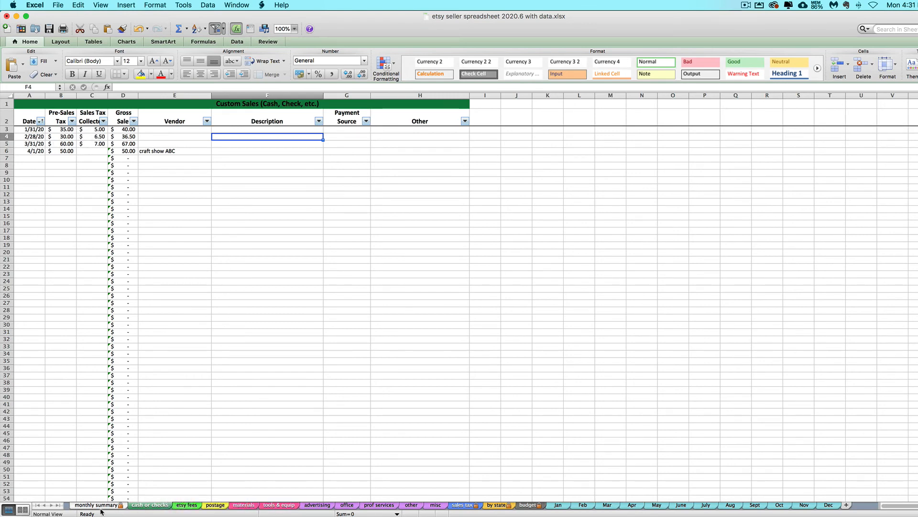
click(98, 505)
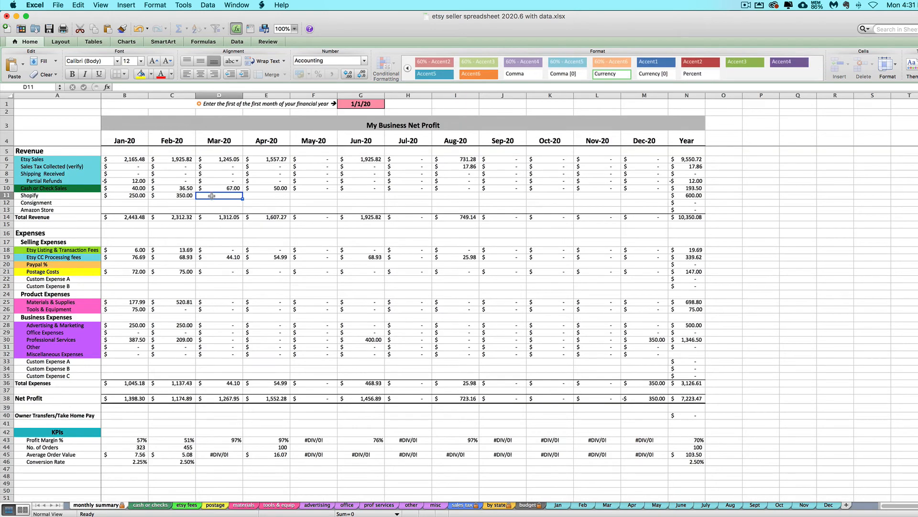
text(450)
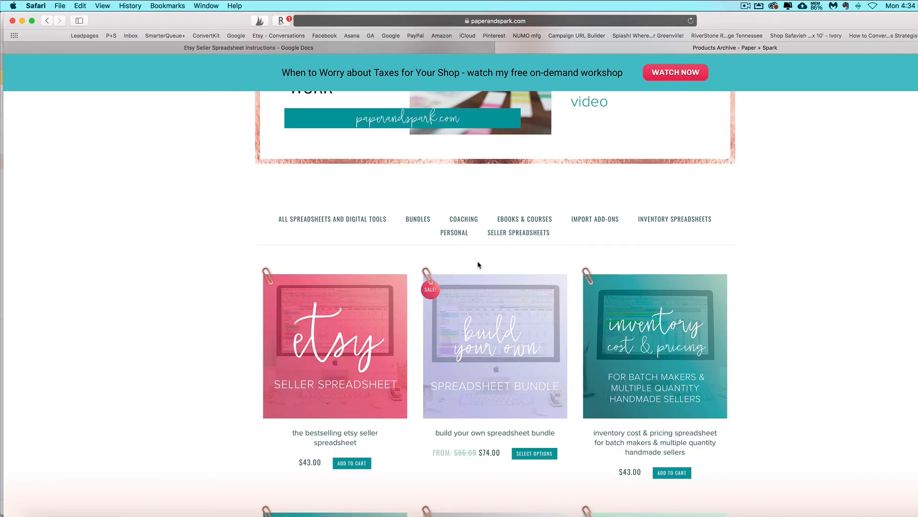
- Filter the Paper + Spark shop to Import Add-ons and browse the $9.00 add-on products
scroll(down, 3)
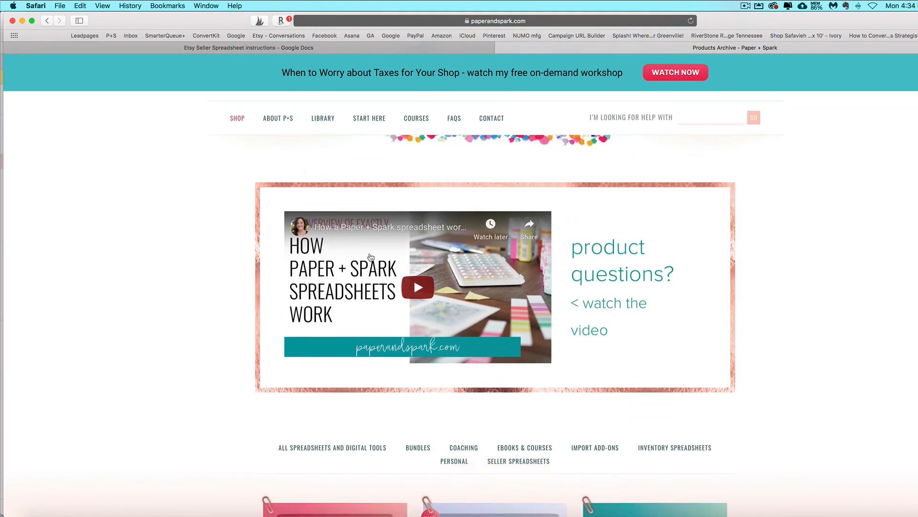
scroll(down, 3)
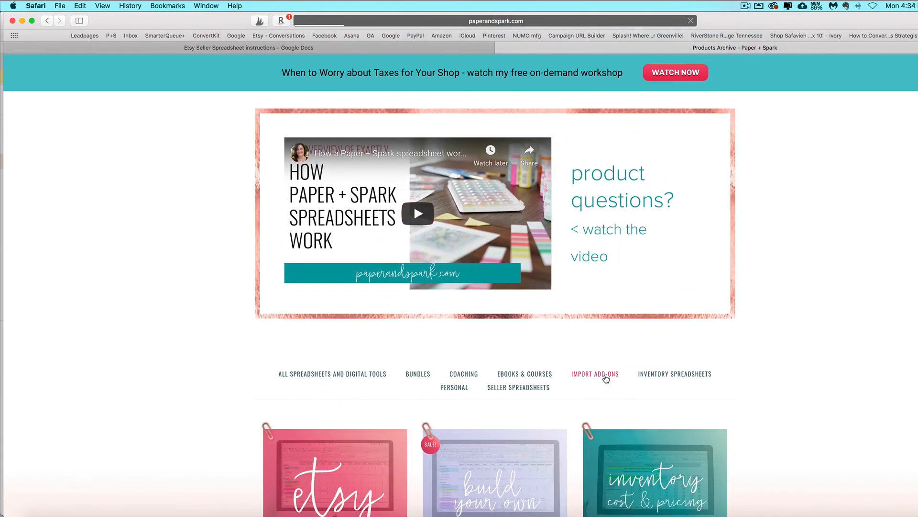
click(594, 373)
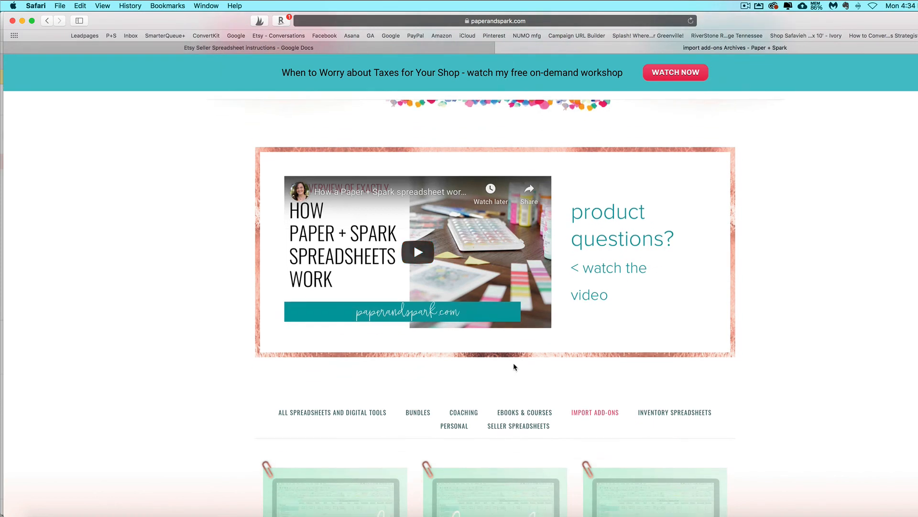
scroll(down, 3)
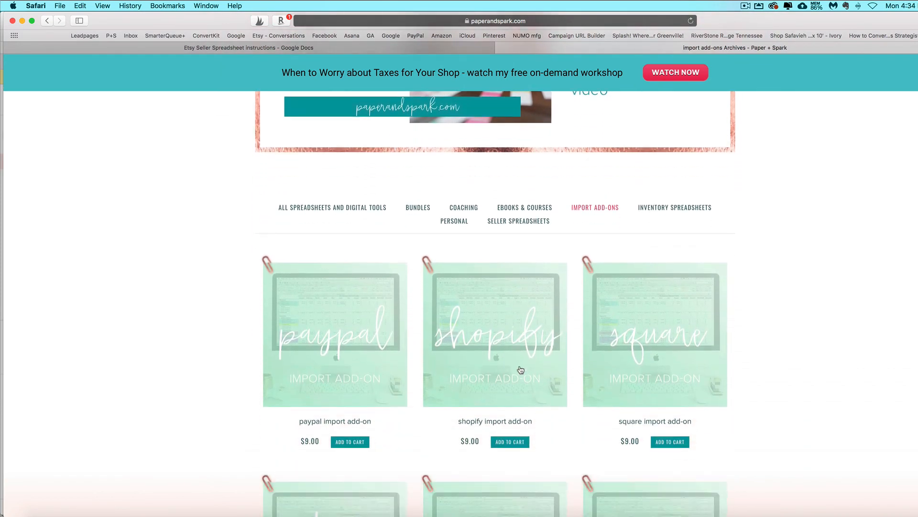
scroll(down, 3)
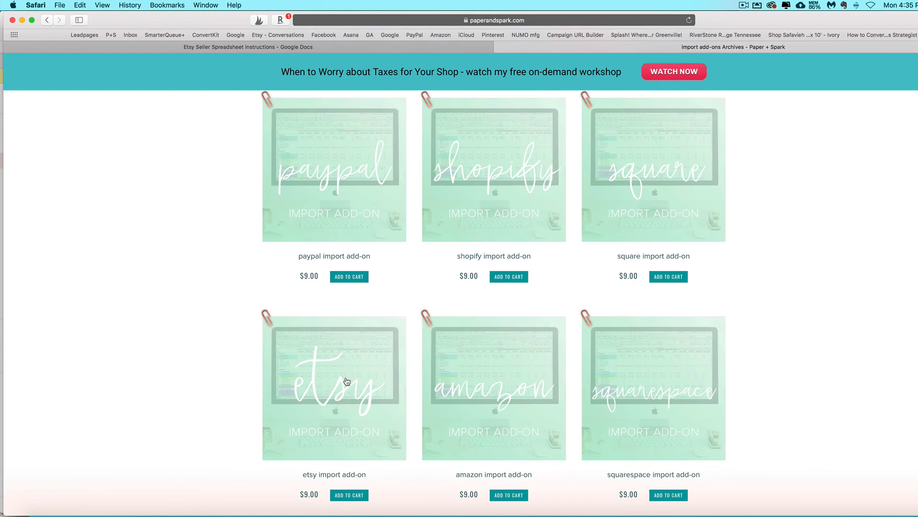
mouse_move(300, 371)
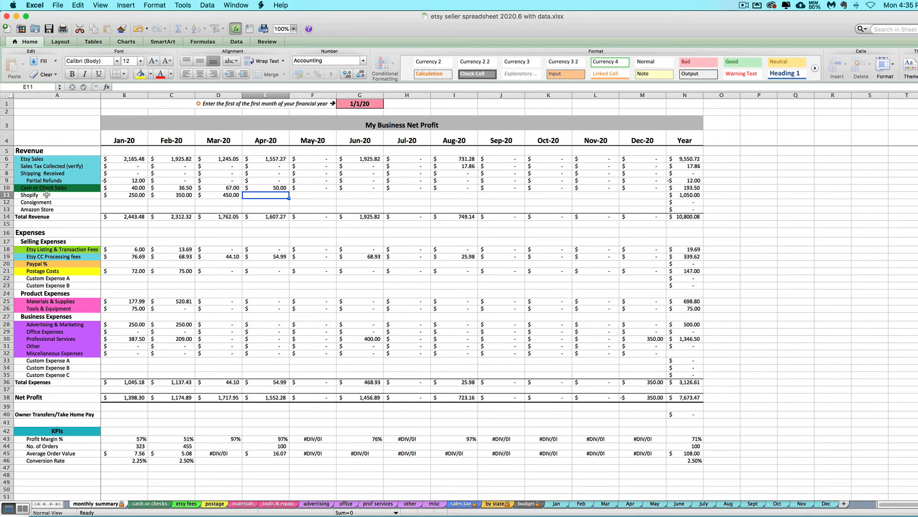
click(56, 196)
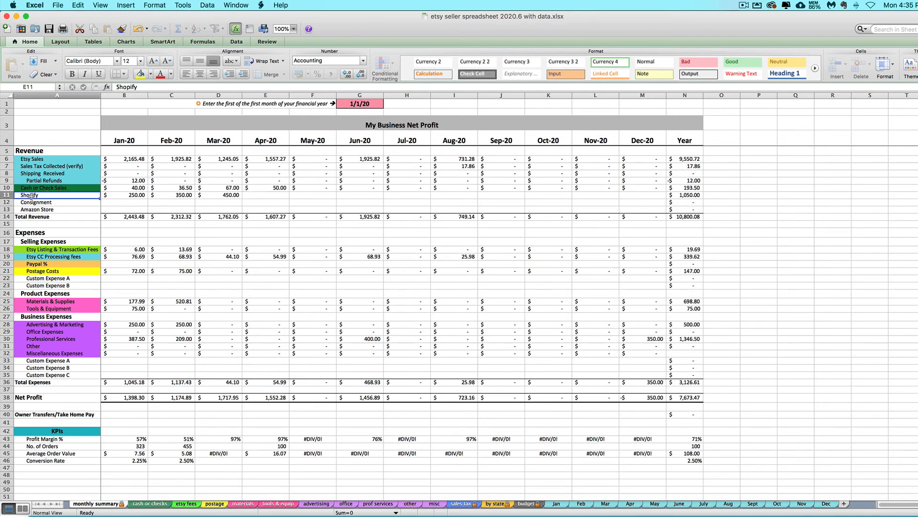
click(30, 196)
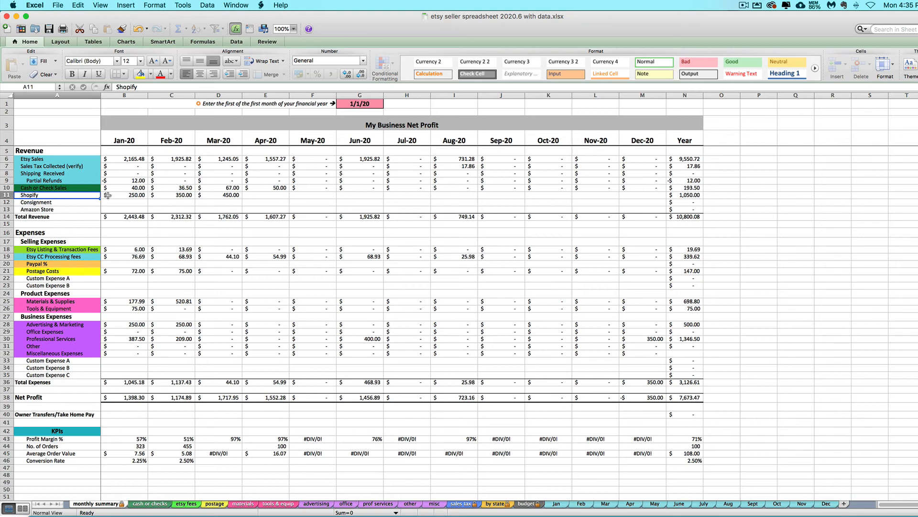
mouse_move(144, 241)
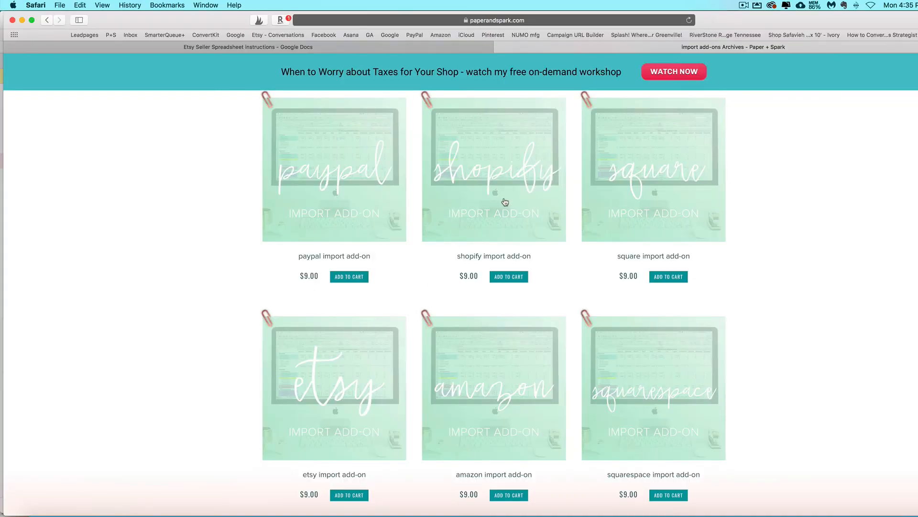
mouse_move(463, 199)
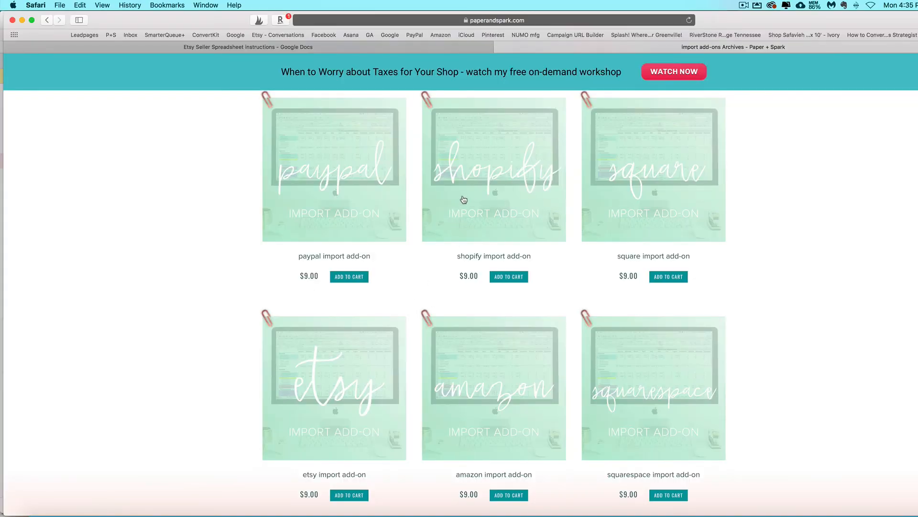
mouse_move(379, 195)
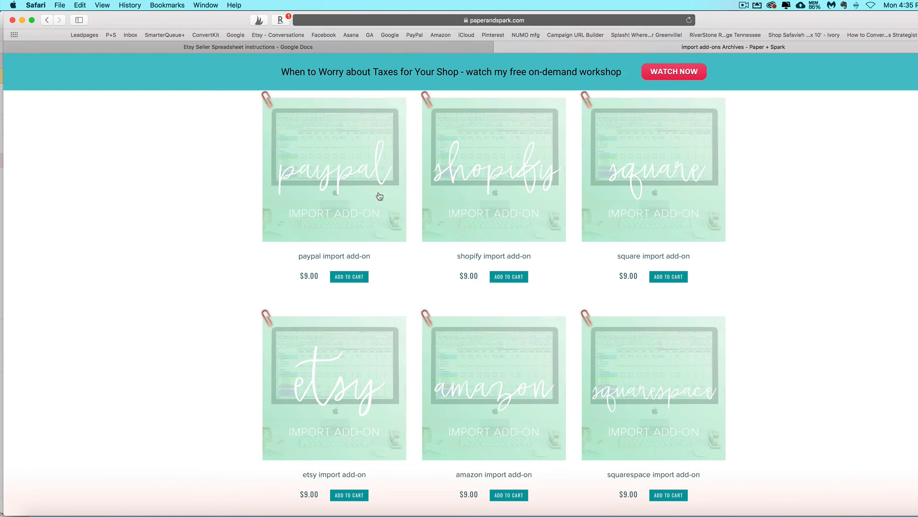
mouse_move(363, 196)
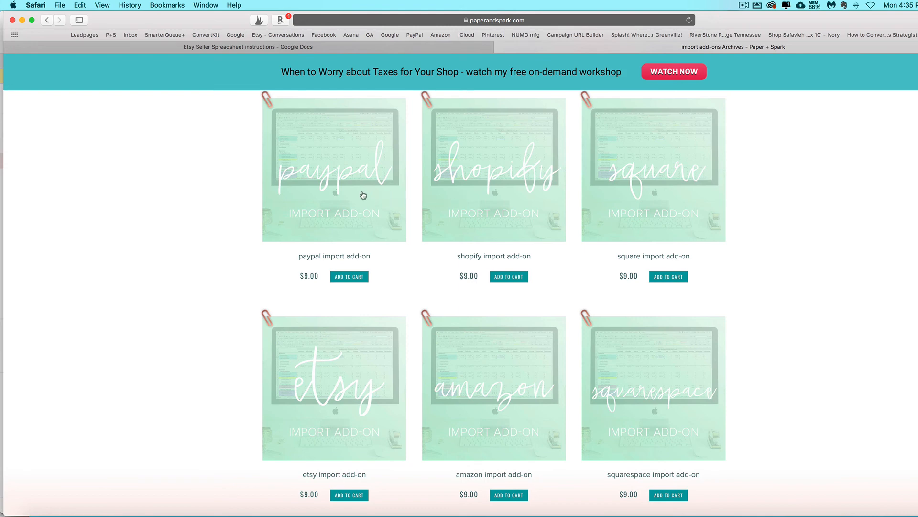
- Enter 1293 as February Shopify Store revenue in the 2019 workbook
scroll(down, 3)
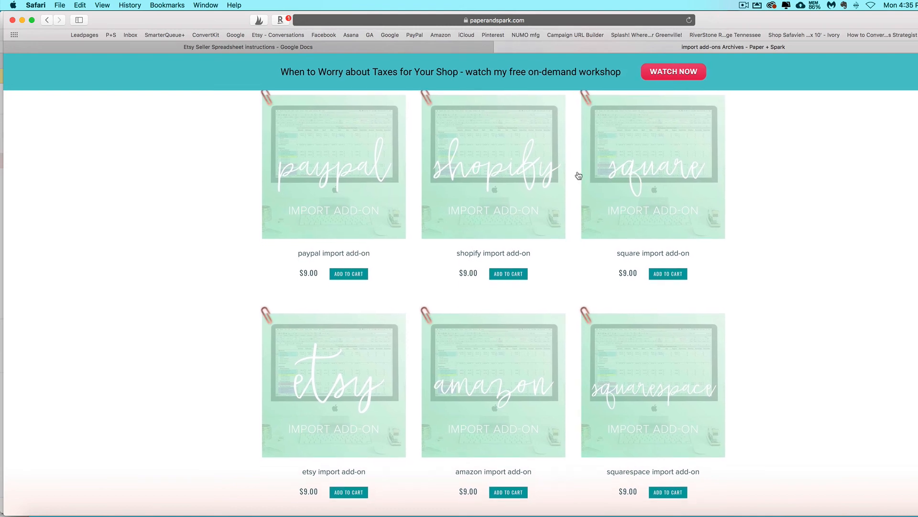
scroll(down, 3)
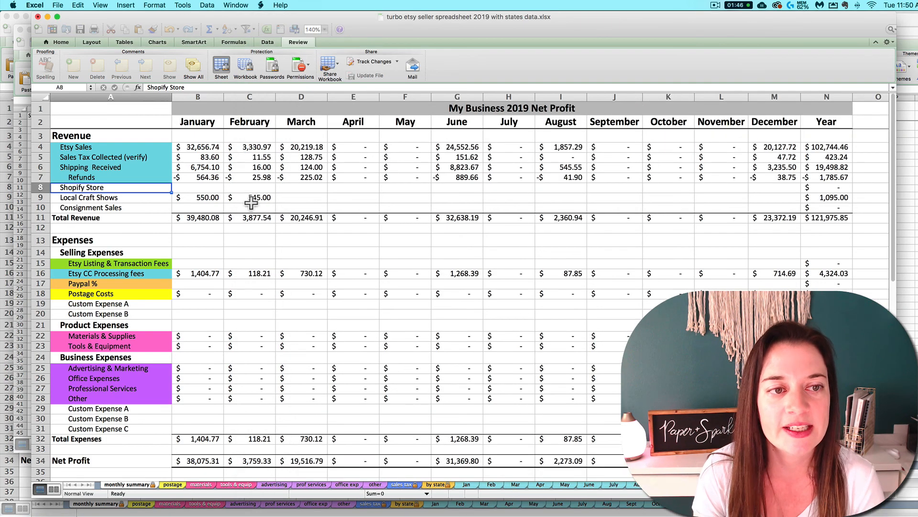
text(1293)
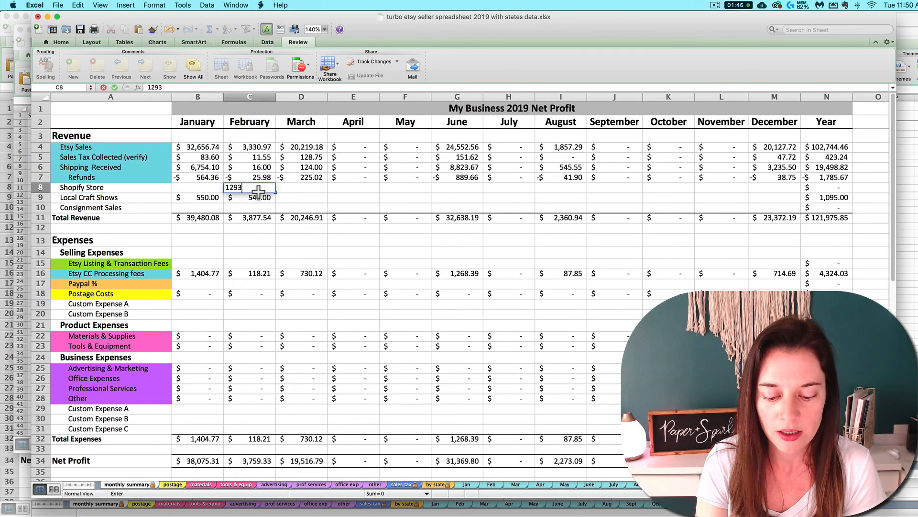